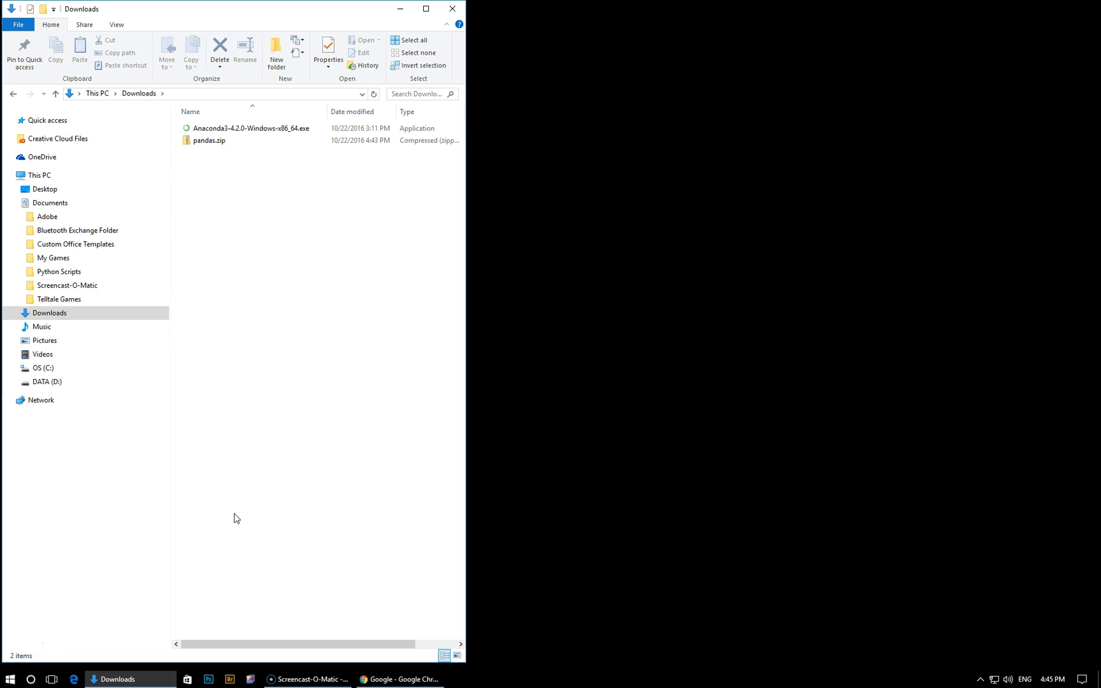
Step: Move pandas.zip from Downloads onto the desktop
{"action": "left_click", "coordinate": [230, 379]}
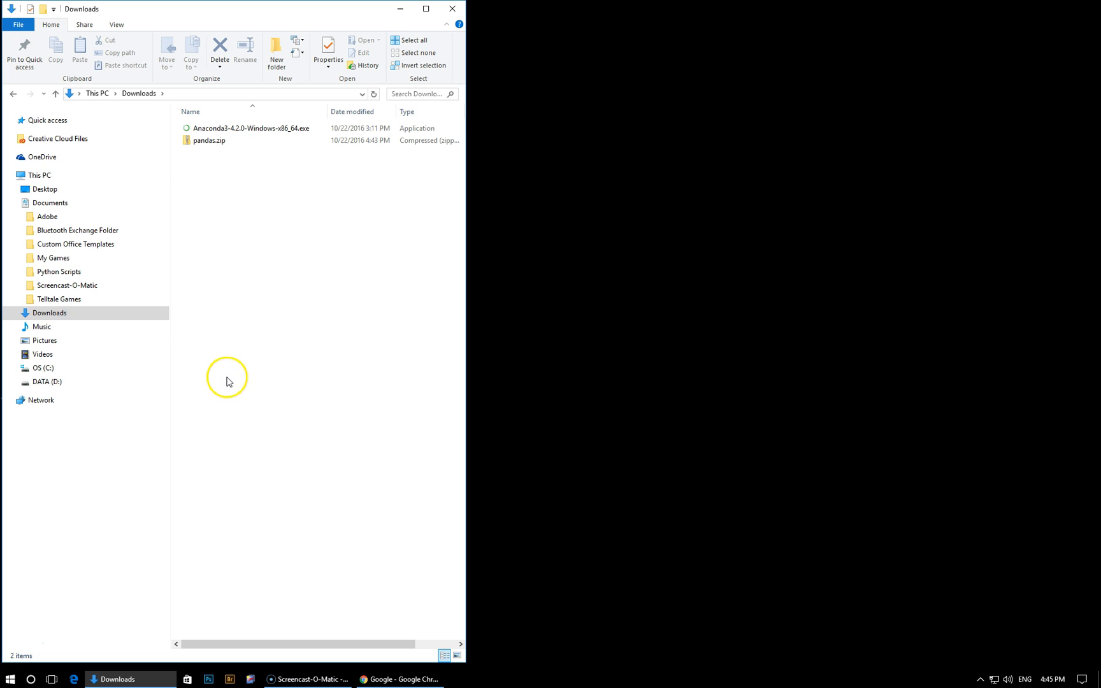
{"action": "left_click", "coordinate": [209, 140]}
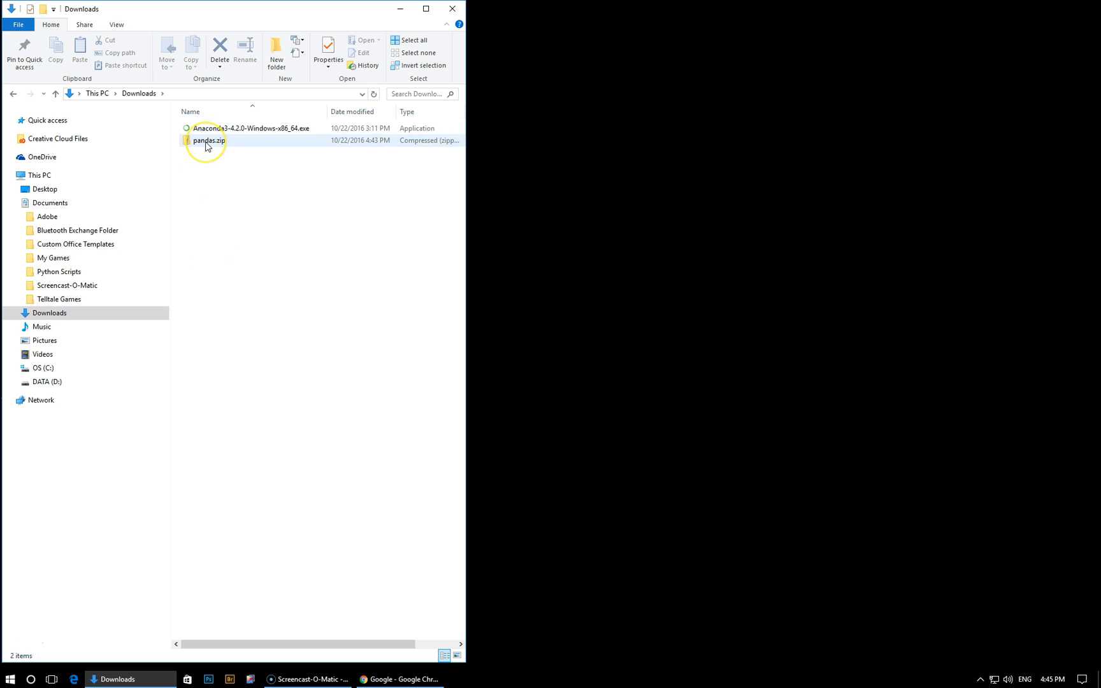
{"action": "mouse_move", "coordinate": [209, 140]}
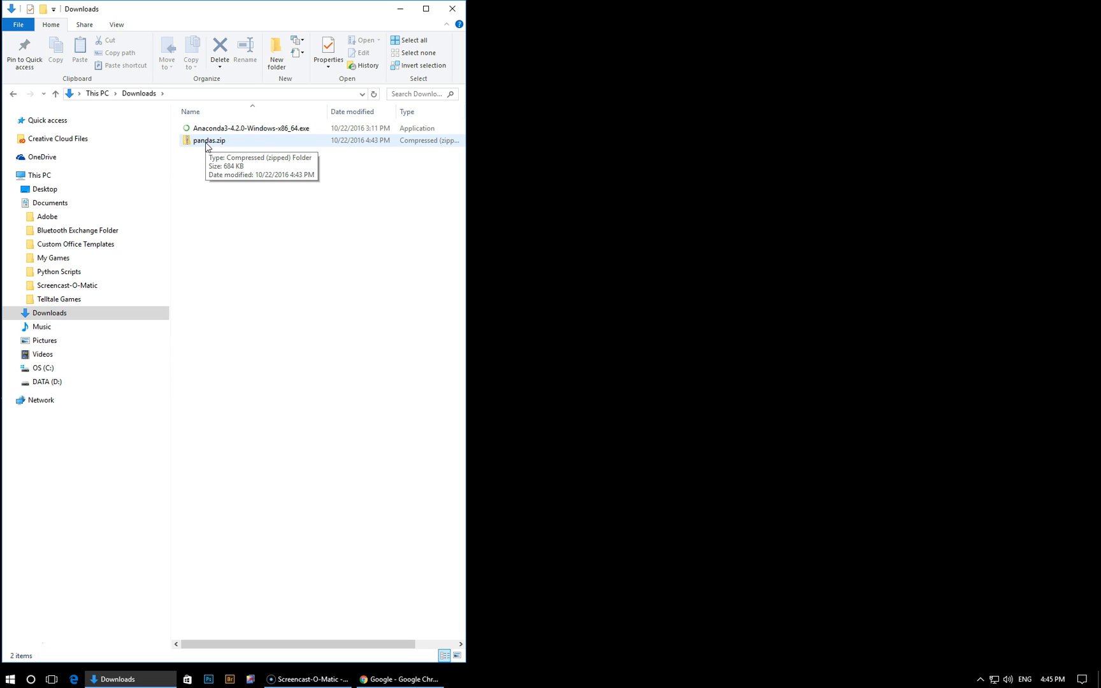
{"action": "left_click", "coordinate": [209, 140]}
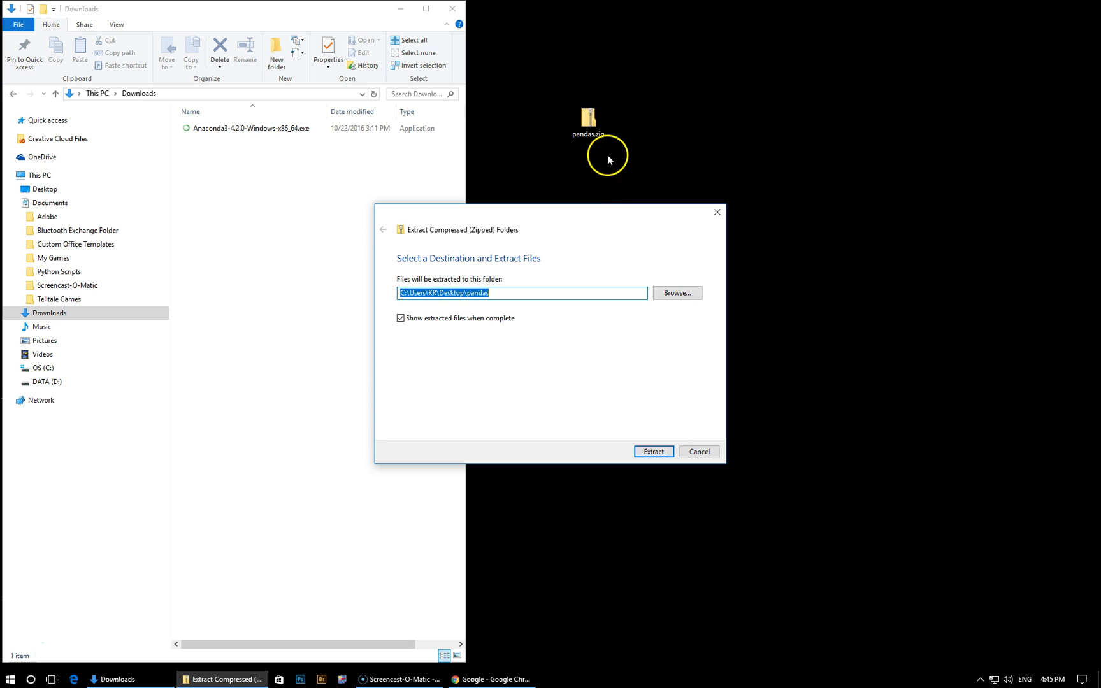
Step: Extract the archive into the desktop pandas folder and inspect bigmac.csv among its data files
{"action": "left_click", "coordinate": [652, 451]}
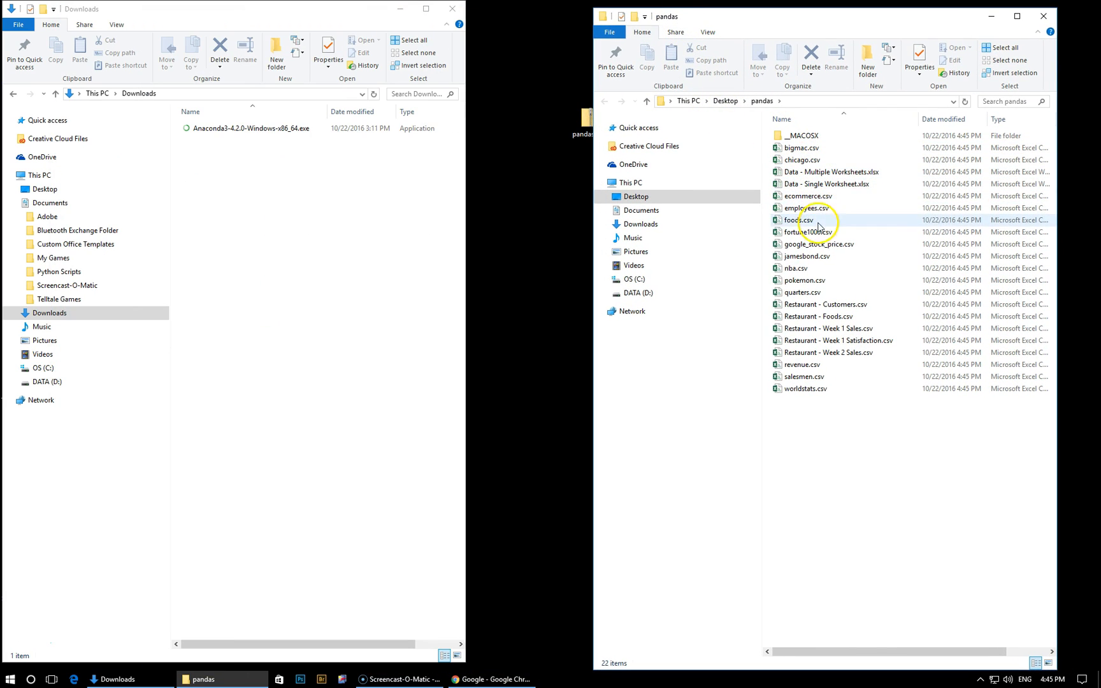
{"action": "mouse_move", "coordinate": [800, 256]}
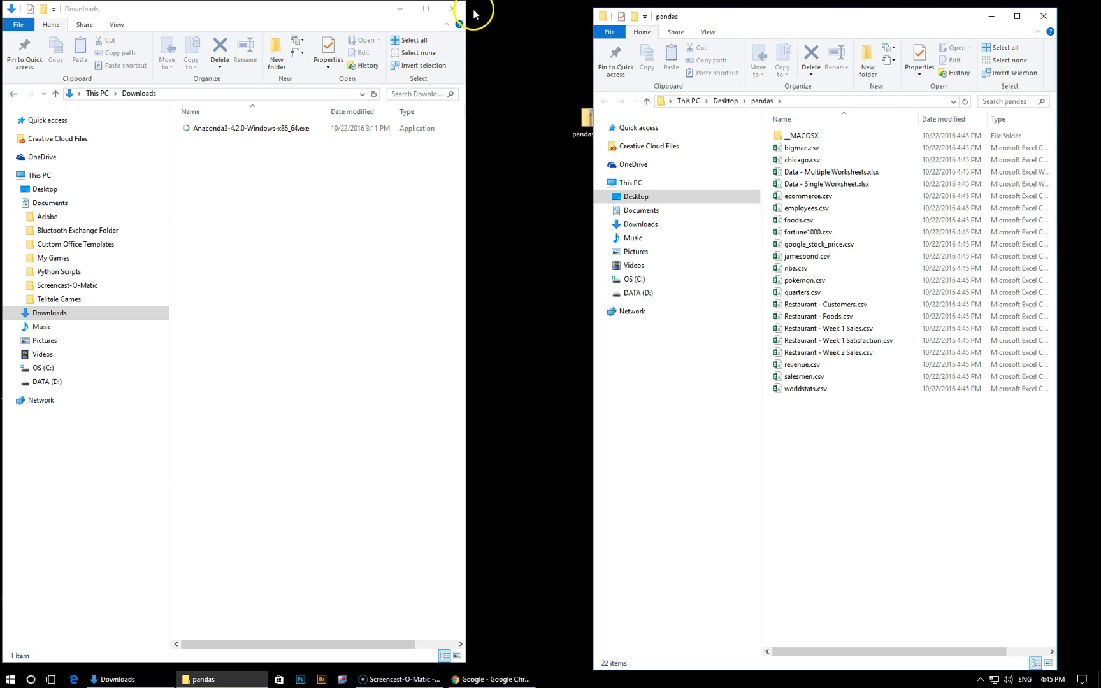
{"action": "mouse_move", "coordinate": [799, 159]}
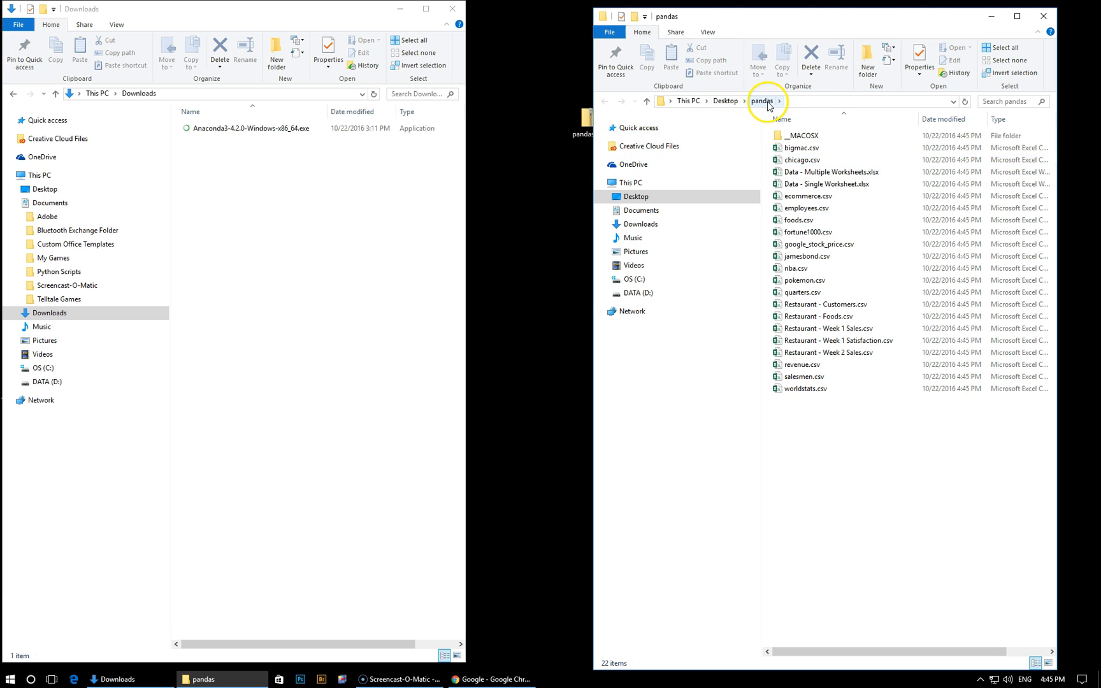
{"action": "left_click", "coordinate": [797, 148]}
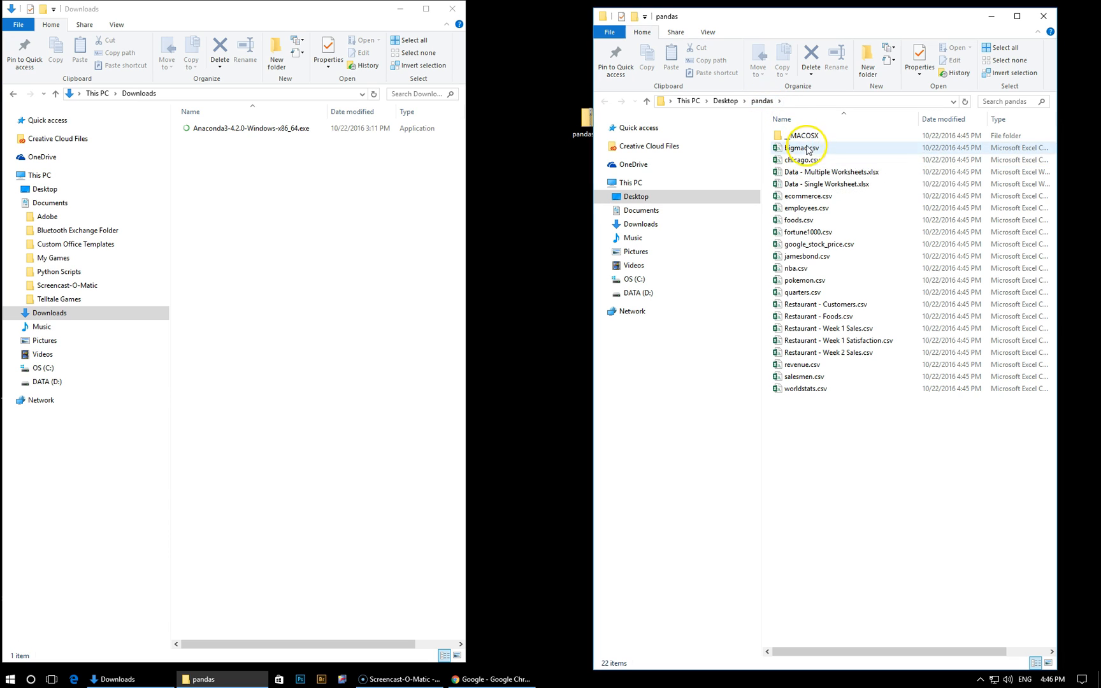
{"action": "left_click", "coordinate": [836, 341]}
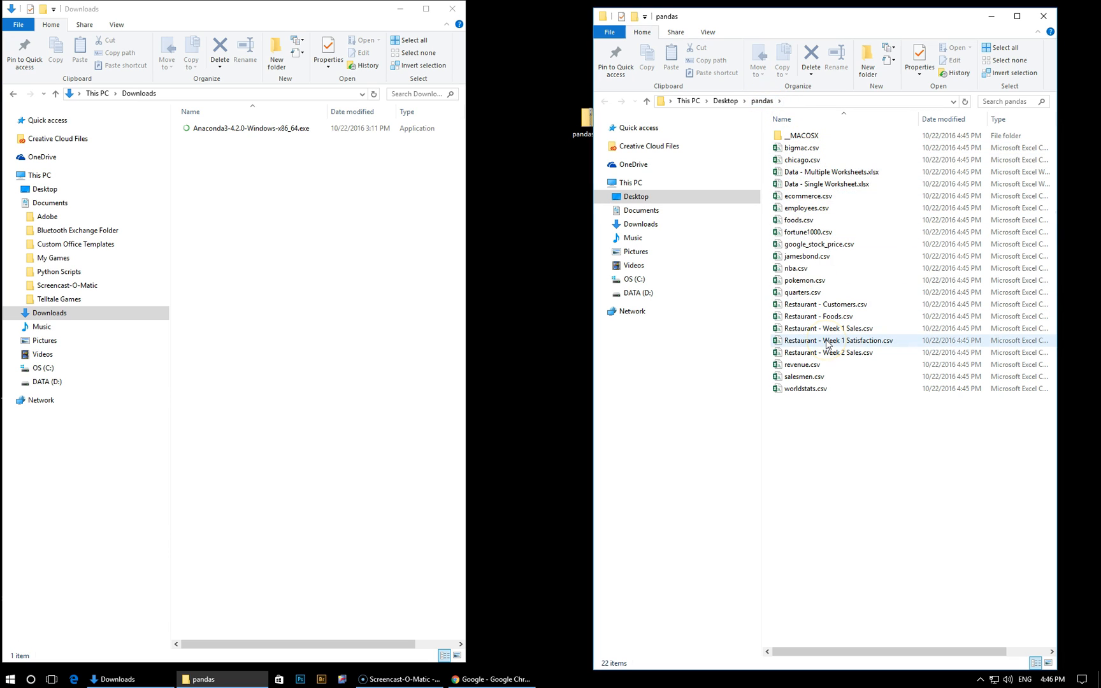
{"action": "mouse_move", "coordinate": [832, 342]}
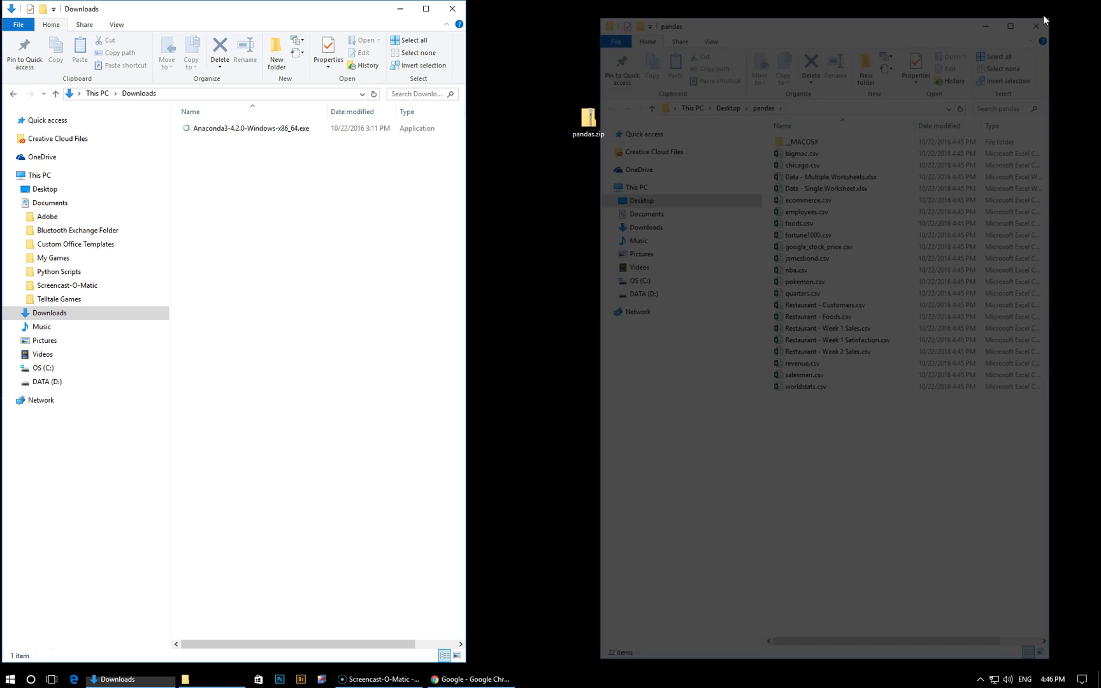
Step: Close the pandas folder window and launch Command Prompt from a Start search for 'comma'
{"action": "left_click", "coordinate": [1034, 26]}
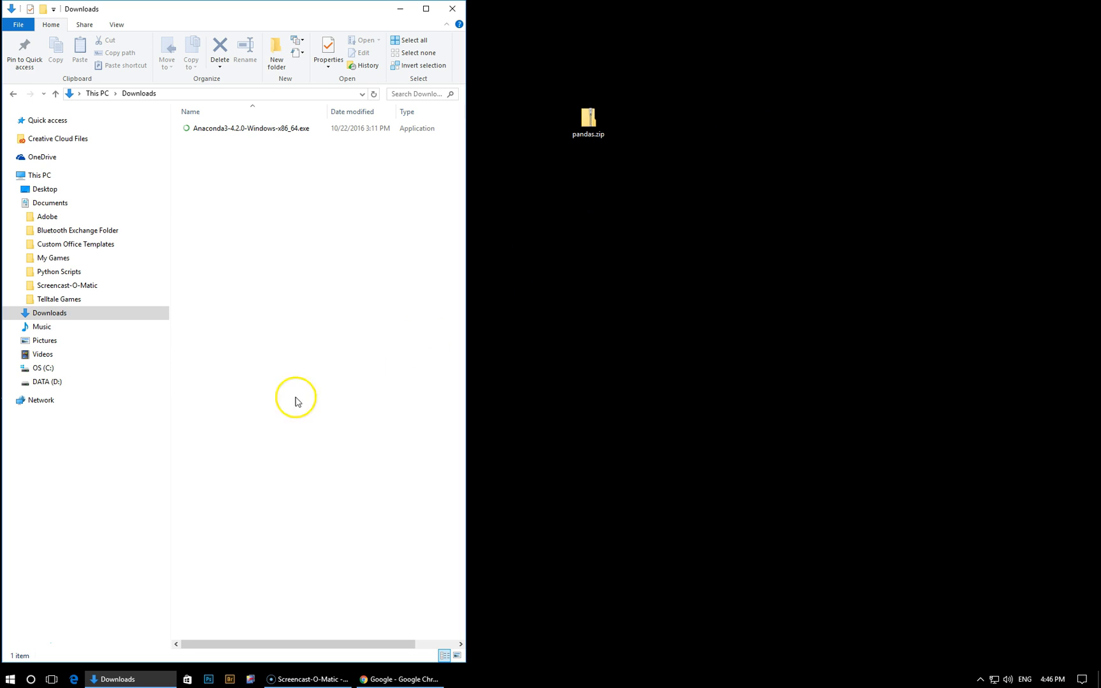
{"action": "left_click", "coordinate": [9, 678]}
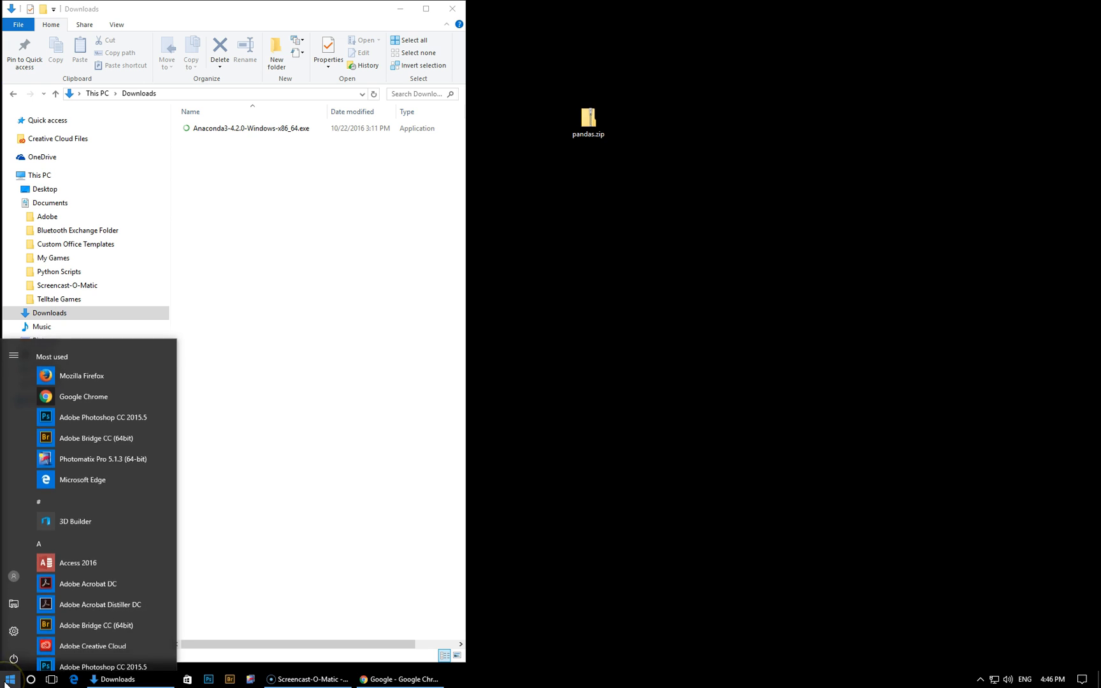
{"action": "type", "text": "comma"}
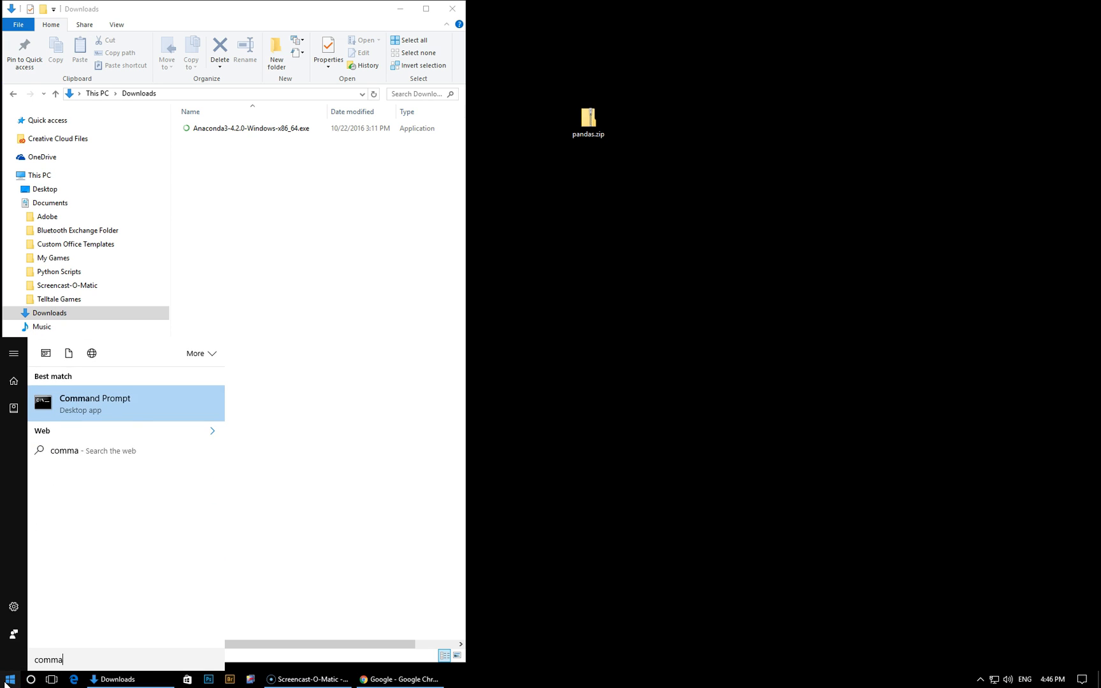
{"action": "left_click", "coordinate": [94, 402]}
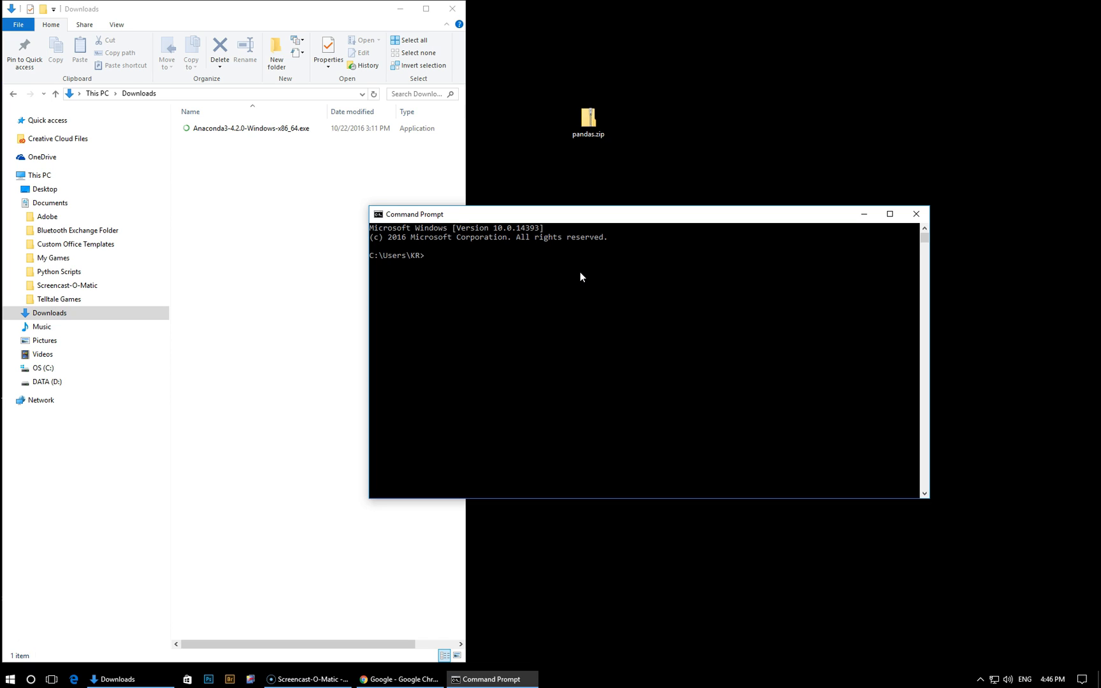
Step: Run 'activate root' and then 'jupyter notebook' to start the Jupyter server
{"action": "type", "text": "activate root"}
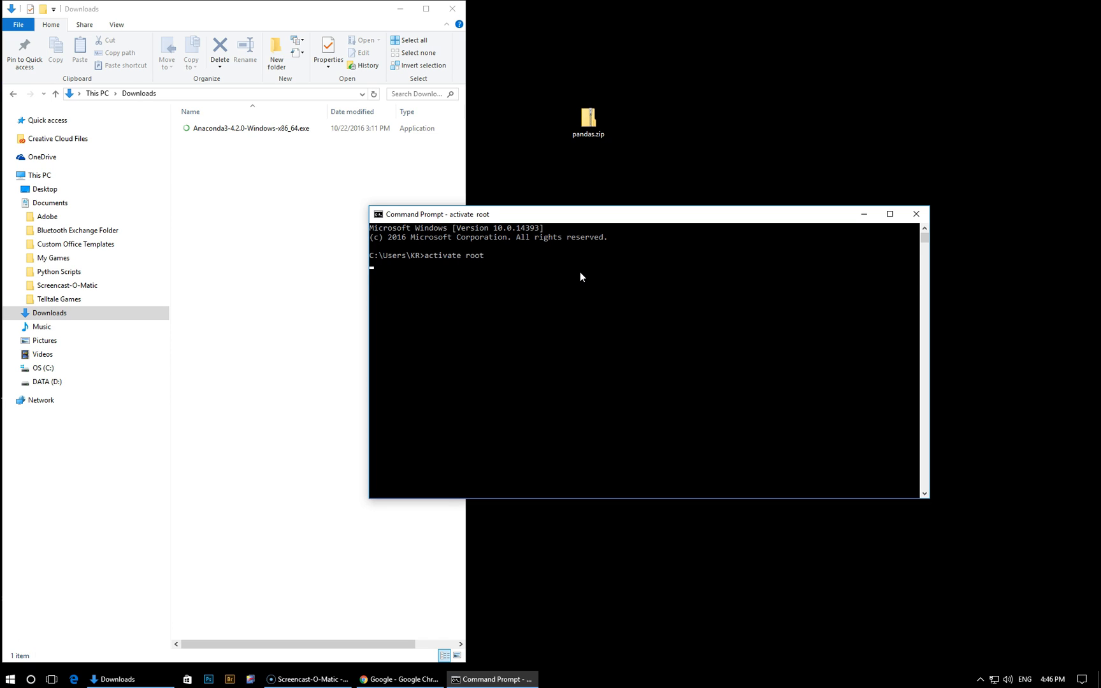
{"action": "key", "text": "enter"}
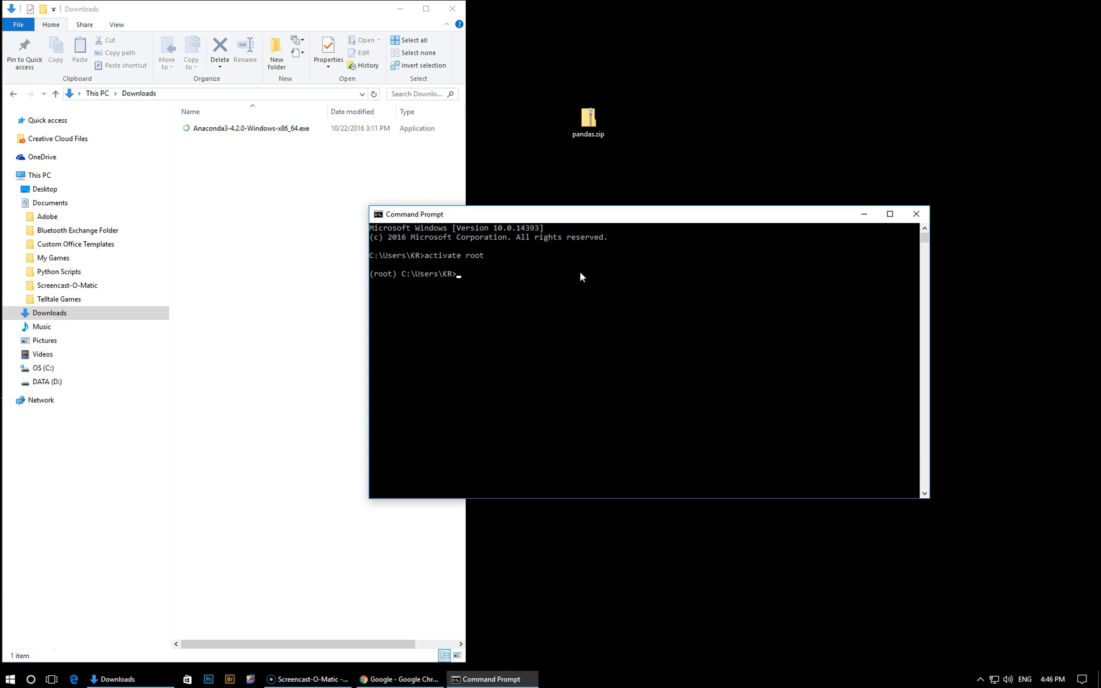
{"action": "type", "text": "jupyter note"}
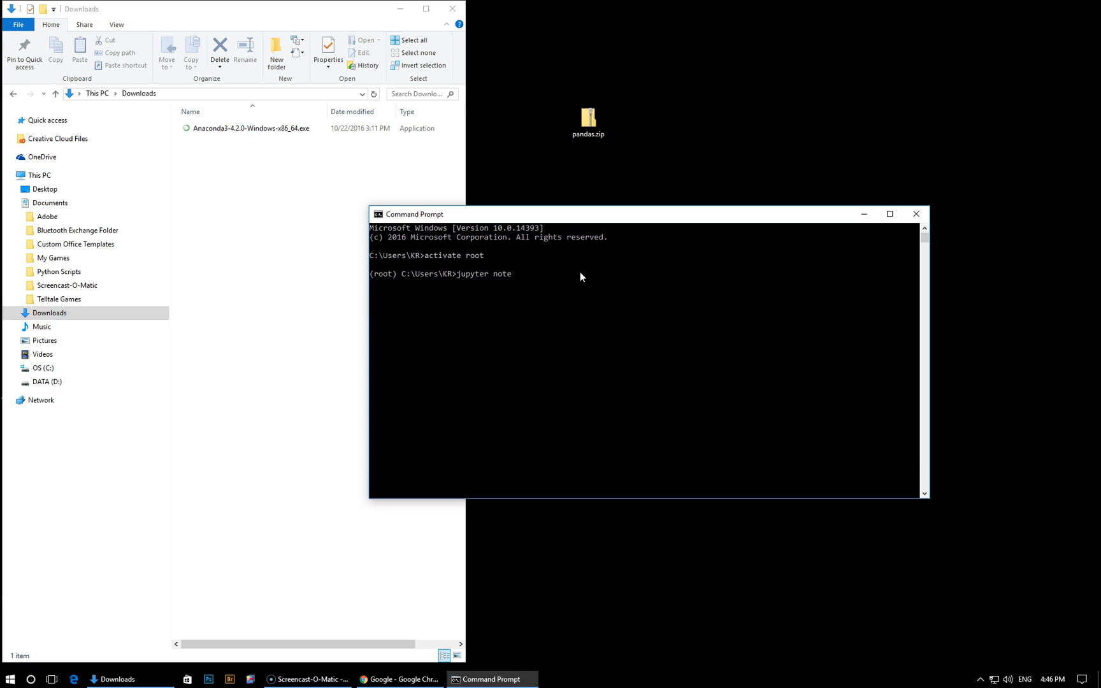
{"action": "type", "text": "book"}
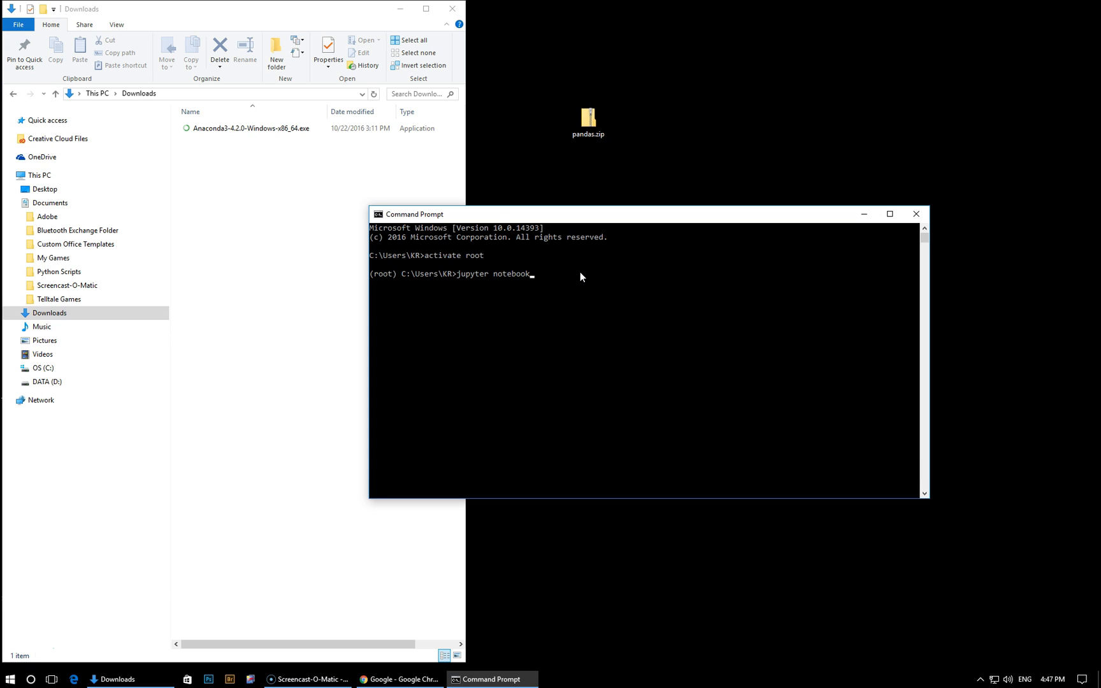
{"action": "key", "text": "enter"}
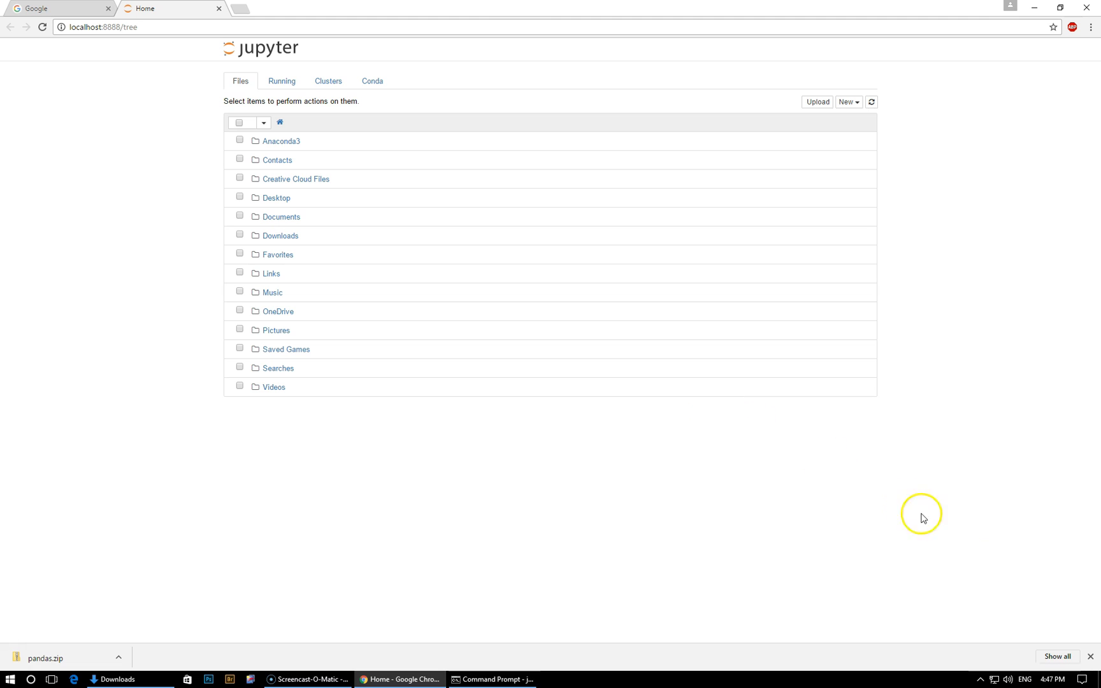
{"action": "mouse_move", "coordinate": [480, 311]}
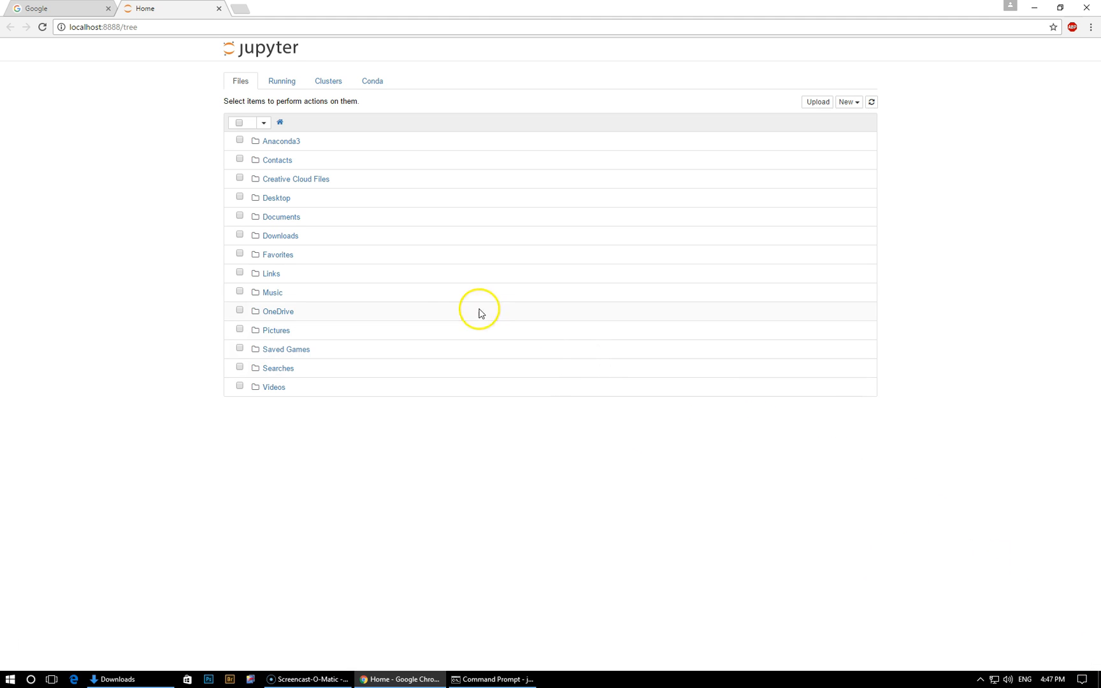
{"action": "mouse_move", "coordinate": [160, 269]}
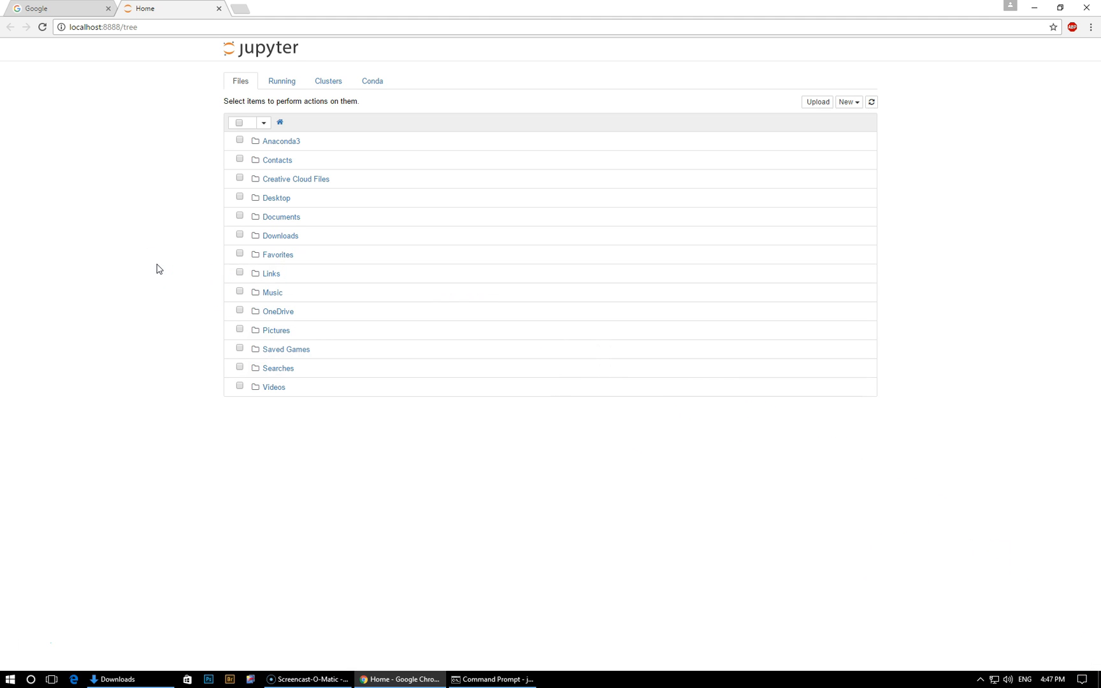
Step: Enlarge the Jupyter home file listing in the browser for readability
{"action": "key", "text": "ctrl+plus"}
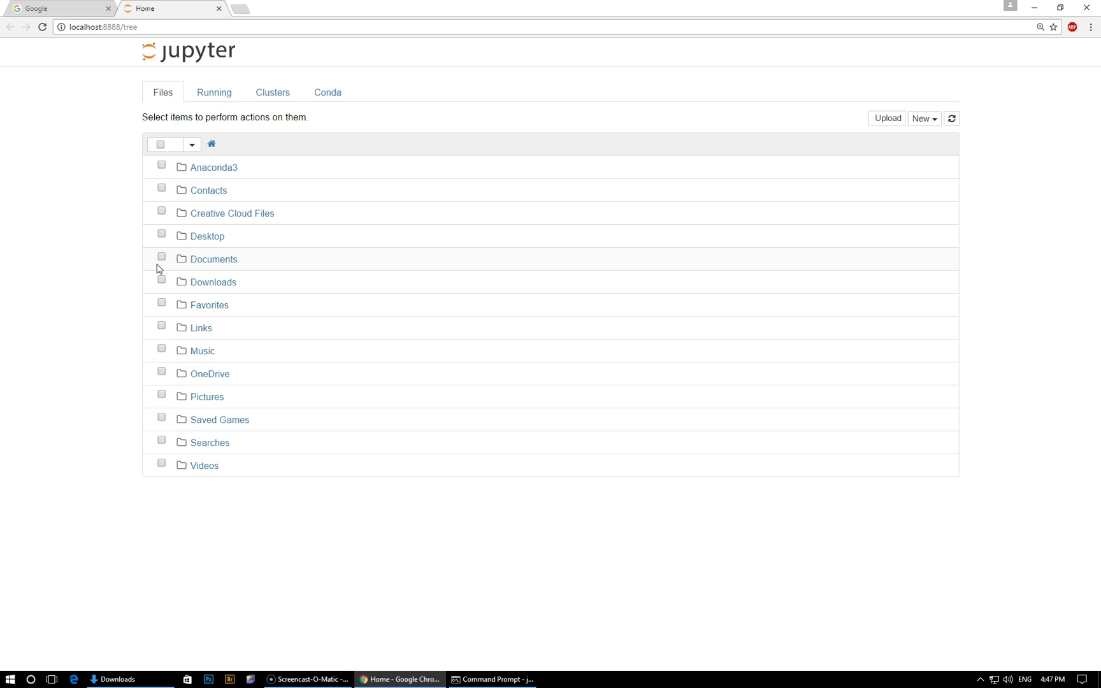
{"action": "mouse_move", "coordinate": [207, 236]}
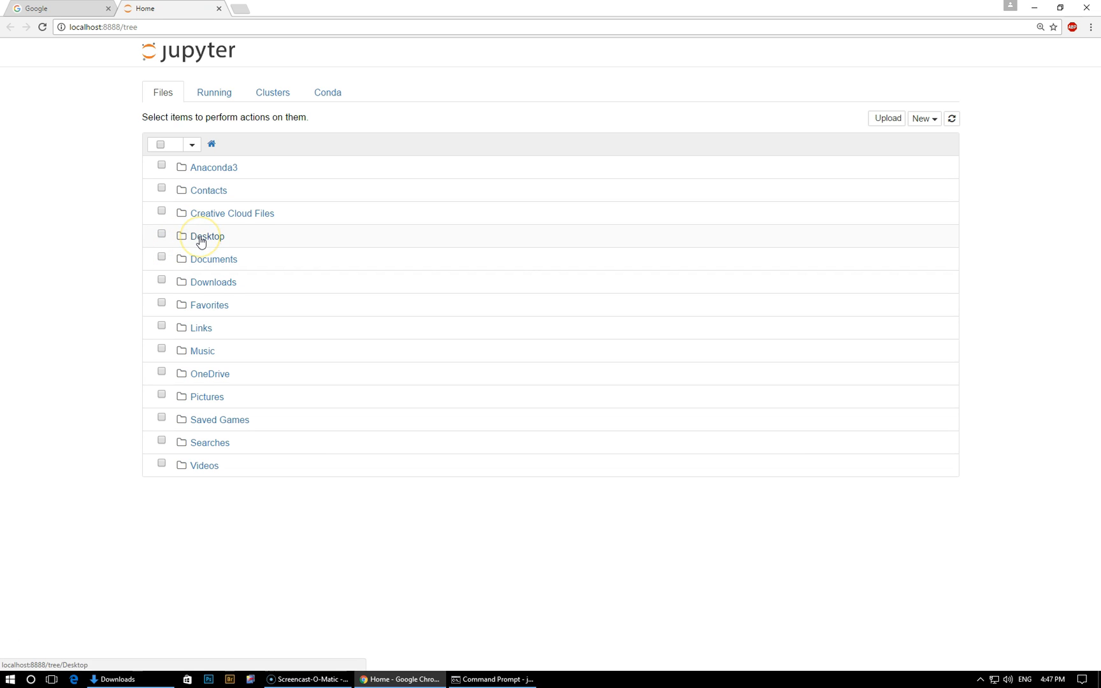
Step: Navigate into the Desktop folder toward the pandas dataset folder
{"action": "left_click", "coordinate": [208, 236]}
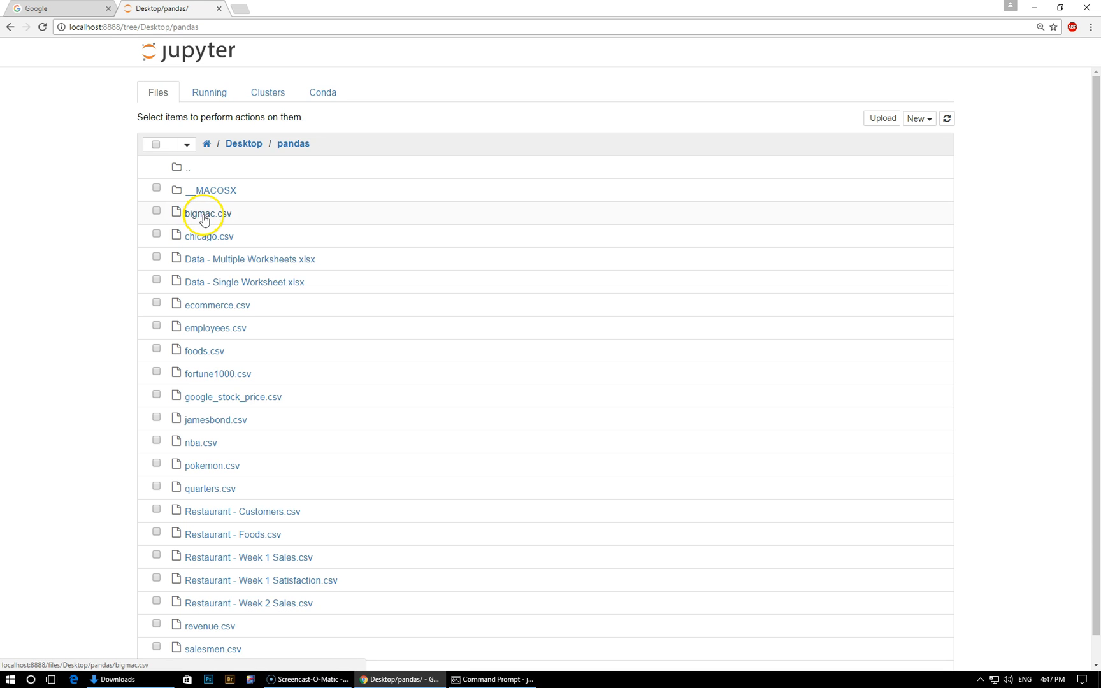
{"action": "mouse_move", "coordinate": [231, 314]}
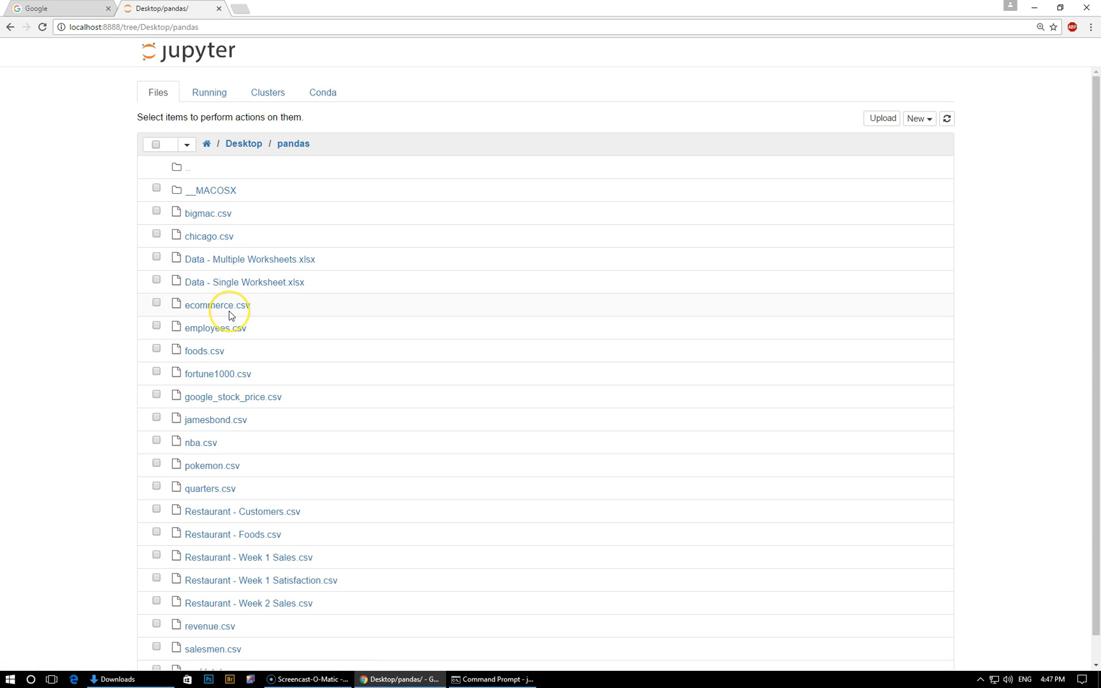
{"action": "scroll", "scroll_direction": "down", "scroll_amount": 3}
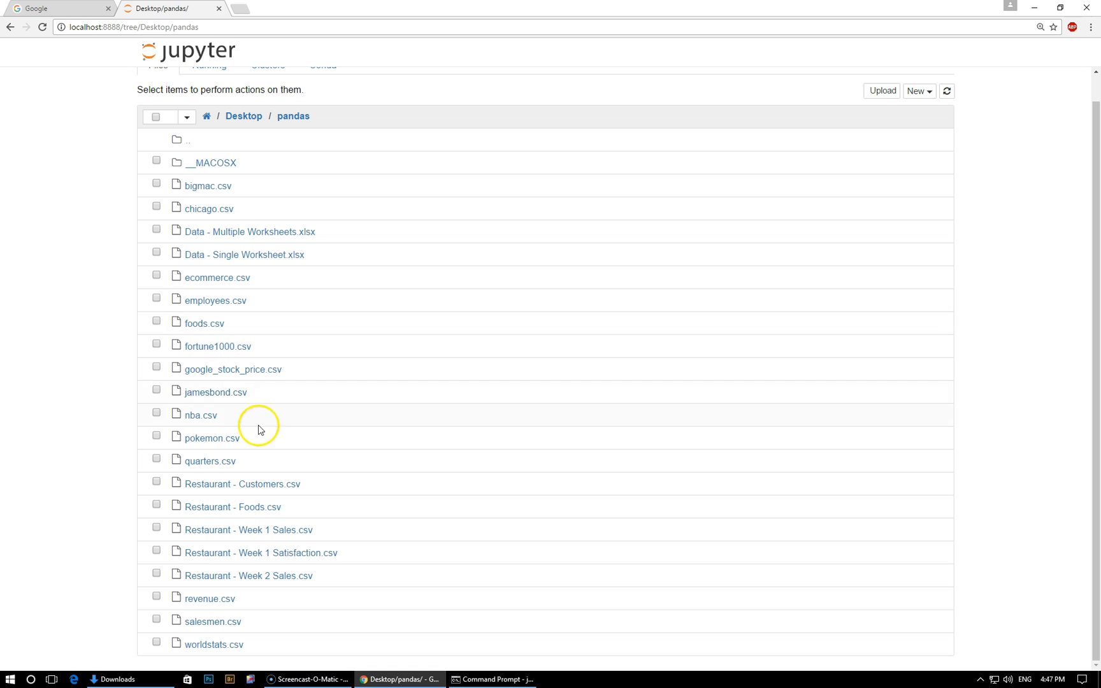
{"action": "mouse_move", "coordinate": [225, 254]}
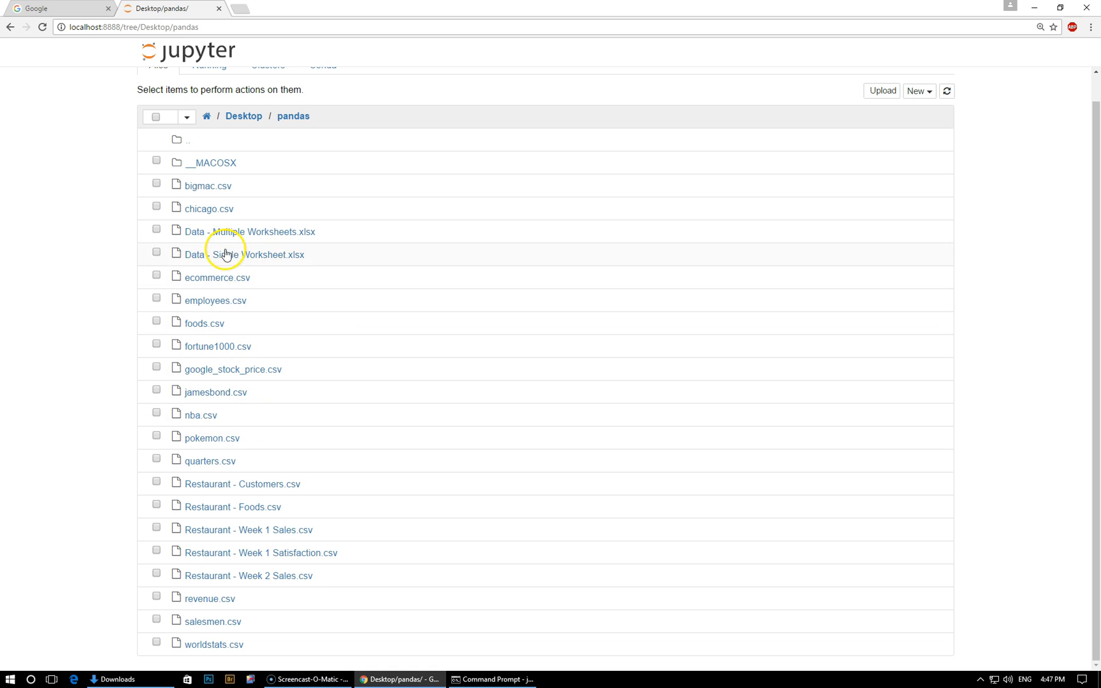
{"action": "mouse_move", "coordinate": [217, 346]}
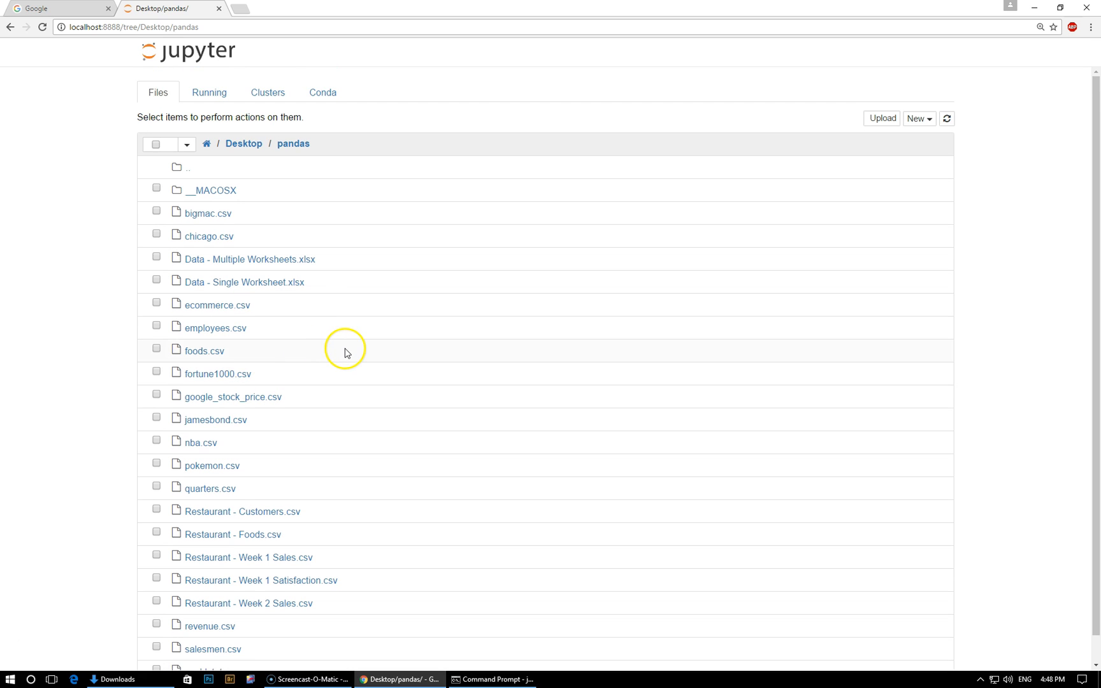
{"action": "mouse_move", "coordinate": [346, 356]}
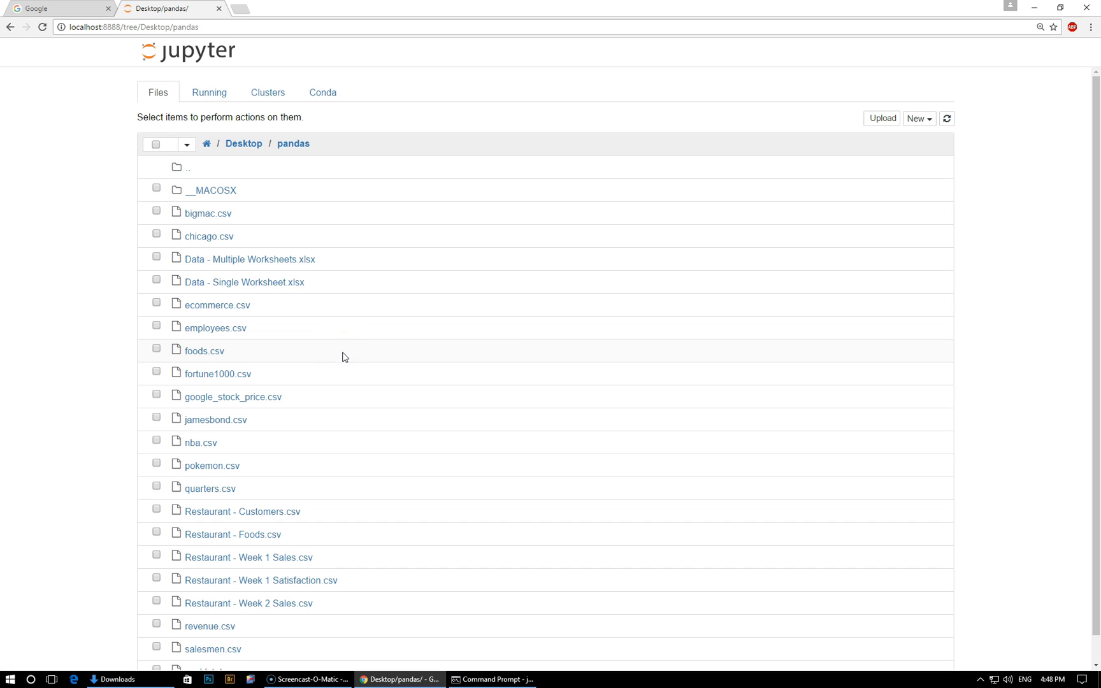
{"action": "mouse_move", "coordinate": [333, 320]}
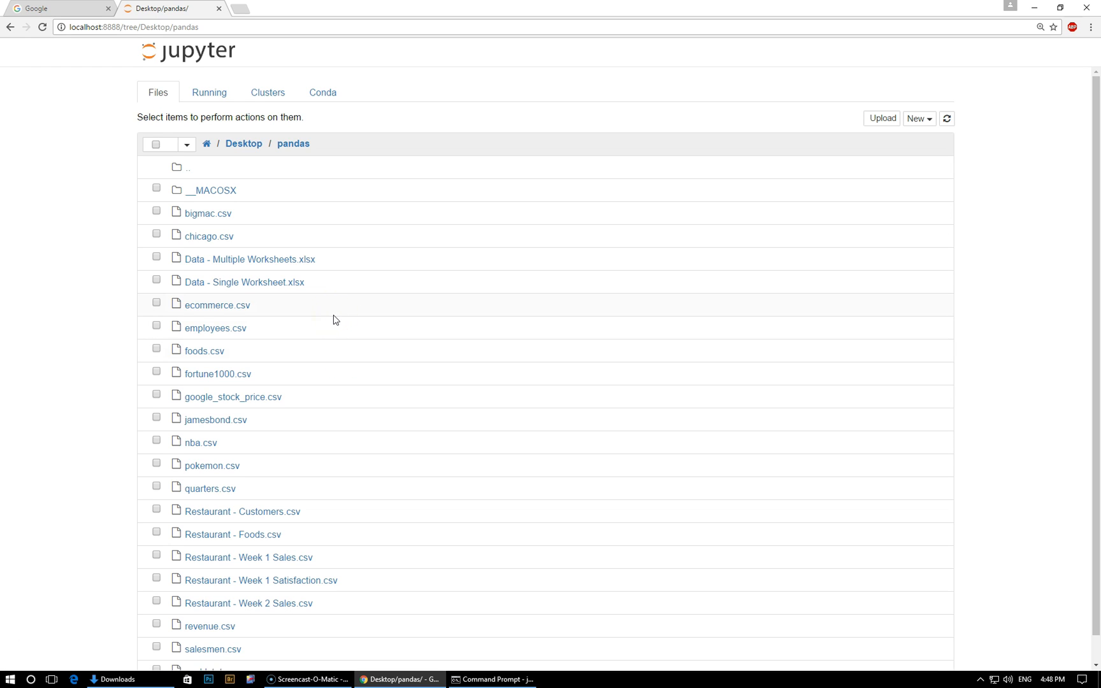
{"action": "mouse_move", "coordinate": [338, 316]}
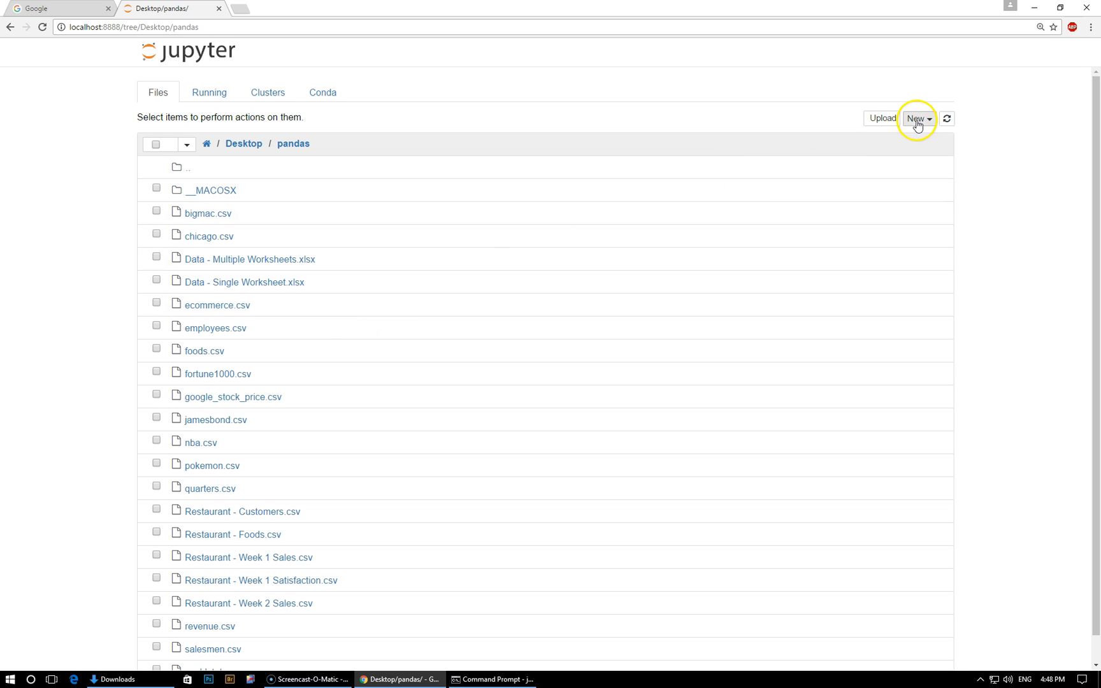
Step: Create a new notebook on the Python [conda root] kernel from the New menu
{"action": "left_click", "coordinate": [917, 119]}
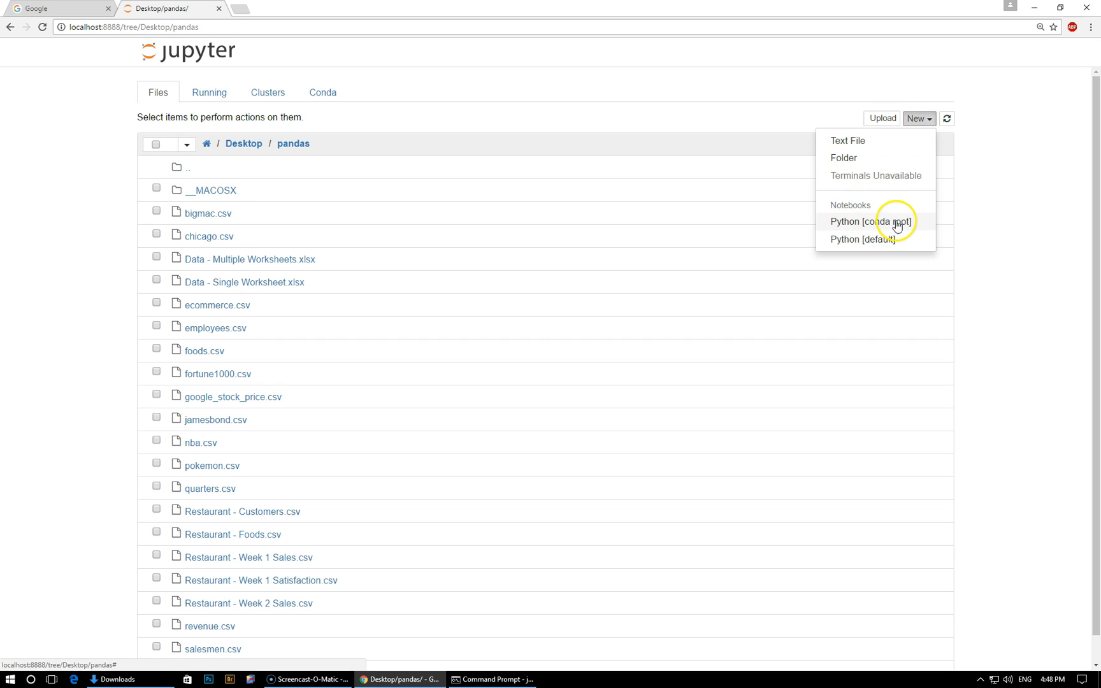
{"action": "mouse_move", "coordinate": [861, 229]}
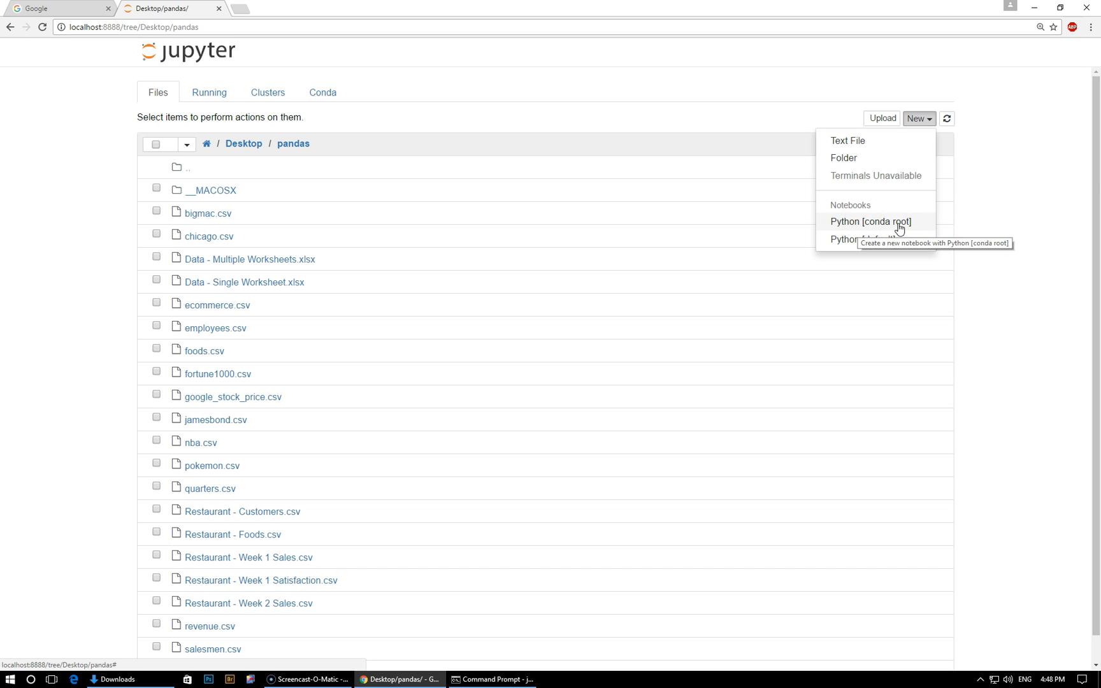
{"action": "left_click", "coordinate": [870, 222]}
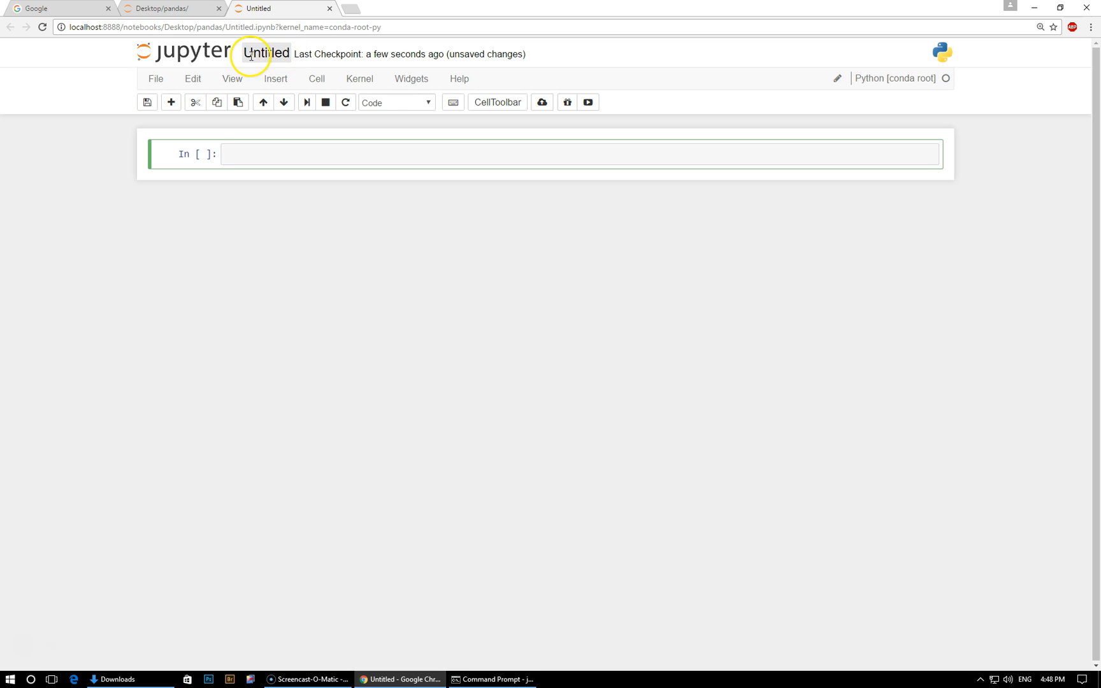
Step: Rename the untitled notebook to Test
{"action": "left_click", "coordinate": [265, 54]}
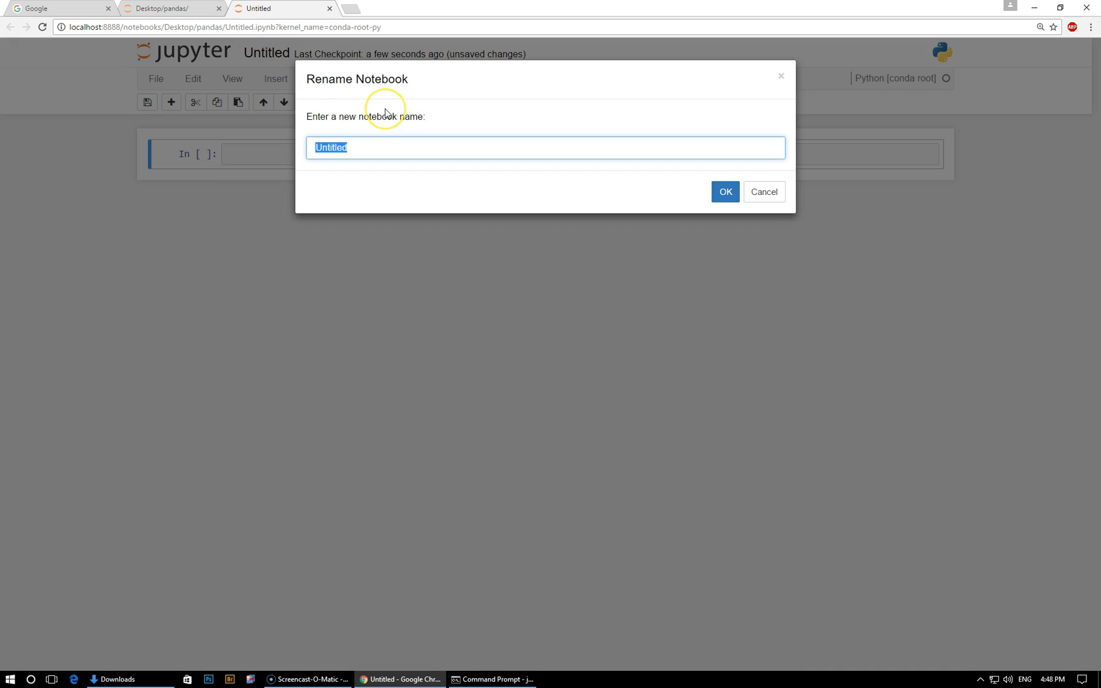
{"action": "type", "text": "Te"}
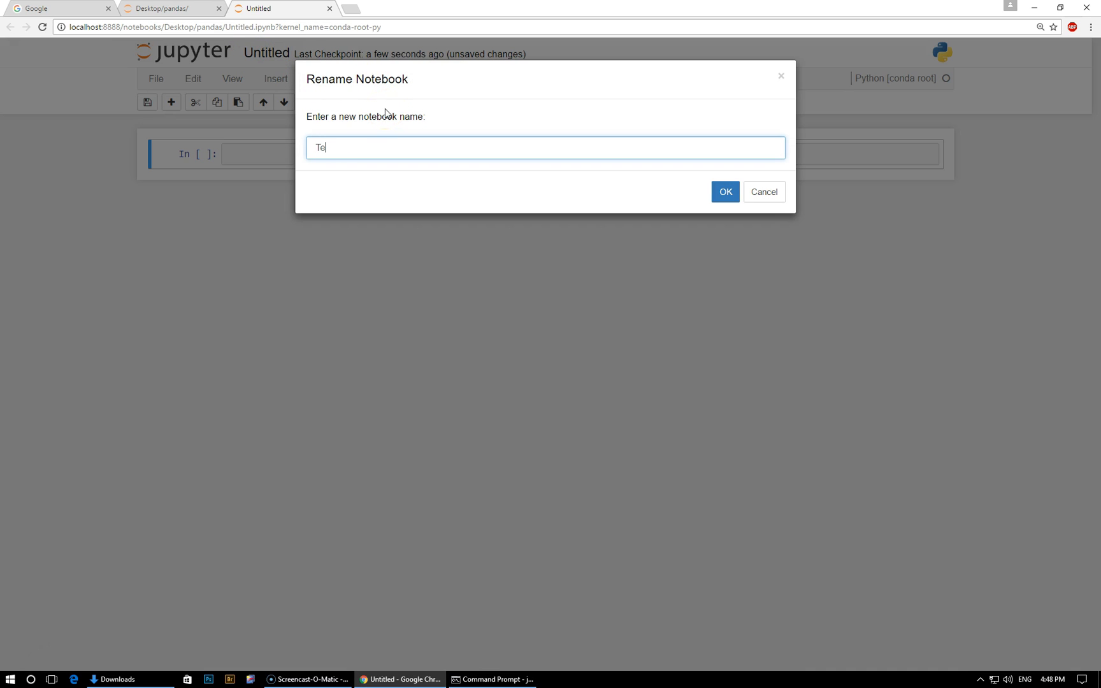
{"action": "type", "text": "st"}
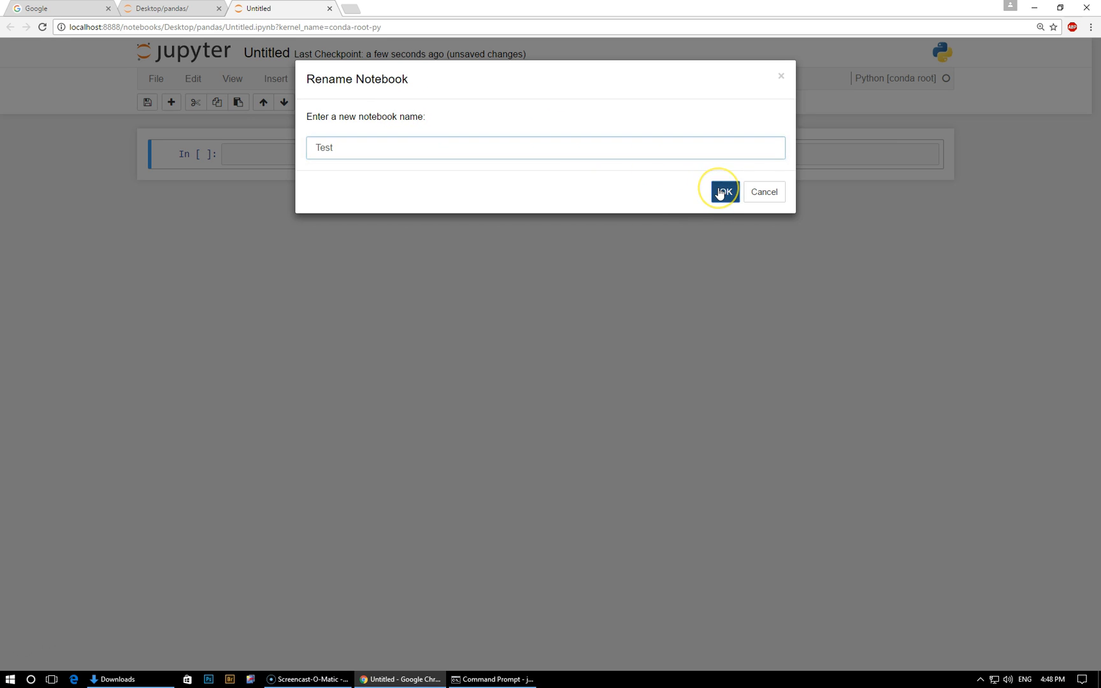
{"action": "left_click", "coordinate": [724, 191]}
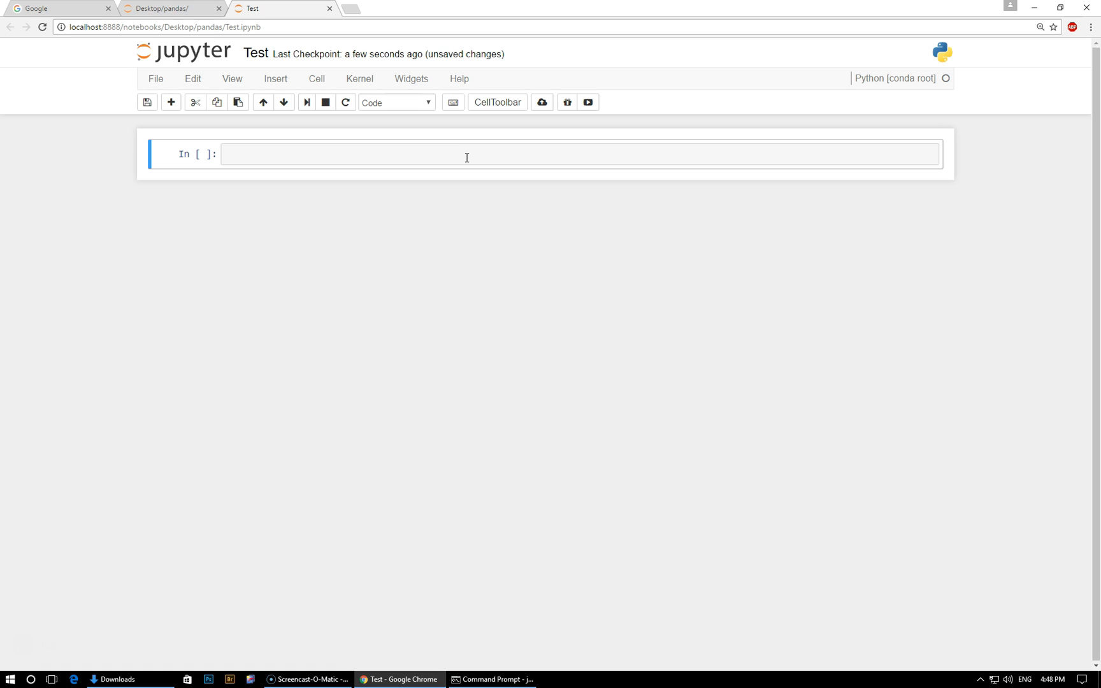
Step: Enter 1 + 1 in the first cell and run it to get output 2
{"action": "left_click", "coordinate": [463, 154]}
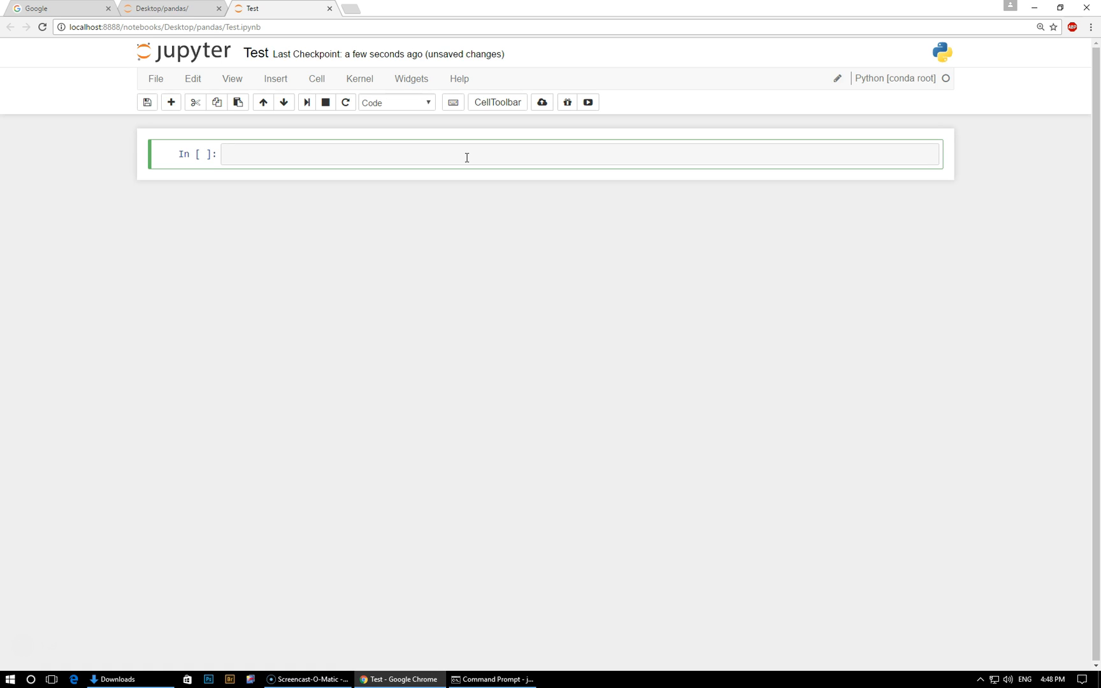
{"action": "type", "text": "1"}
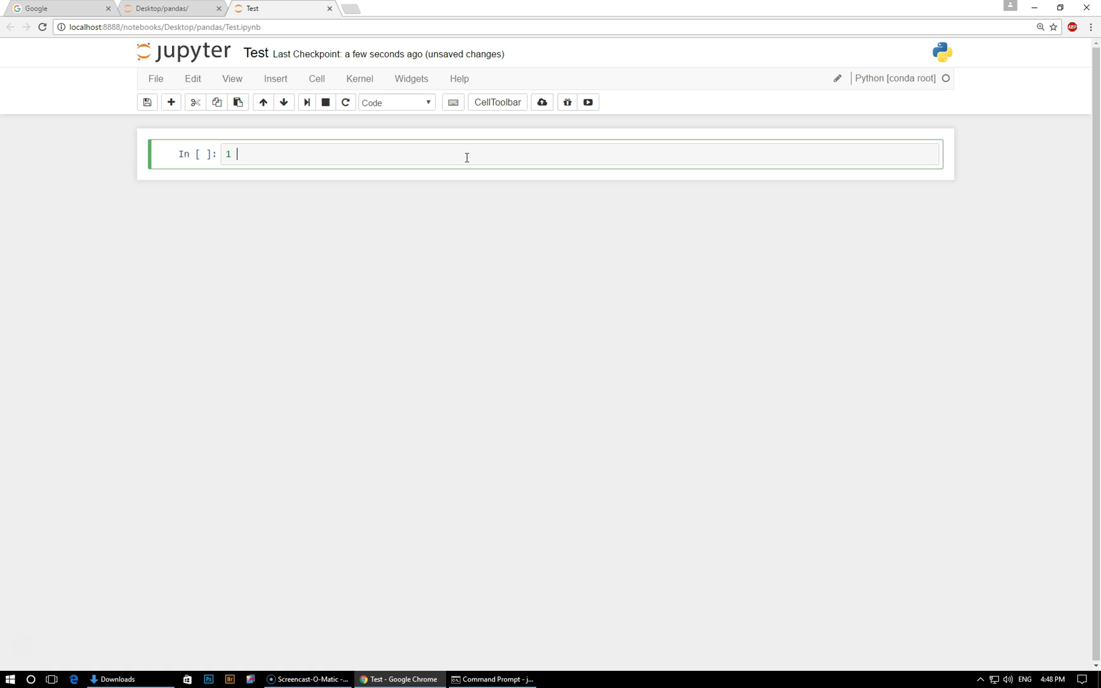
{"action": "type", "text": "+ 1"}
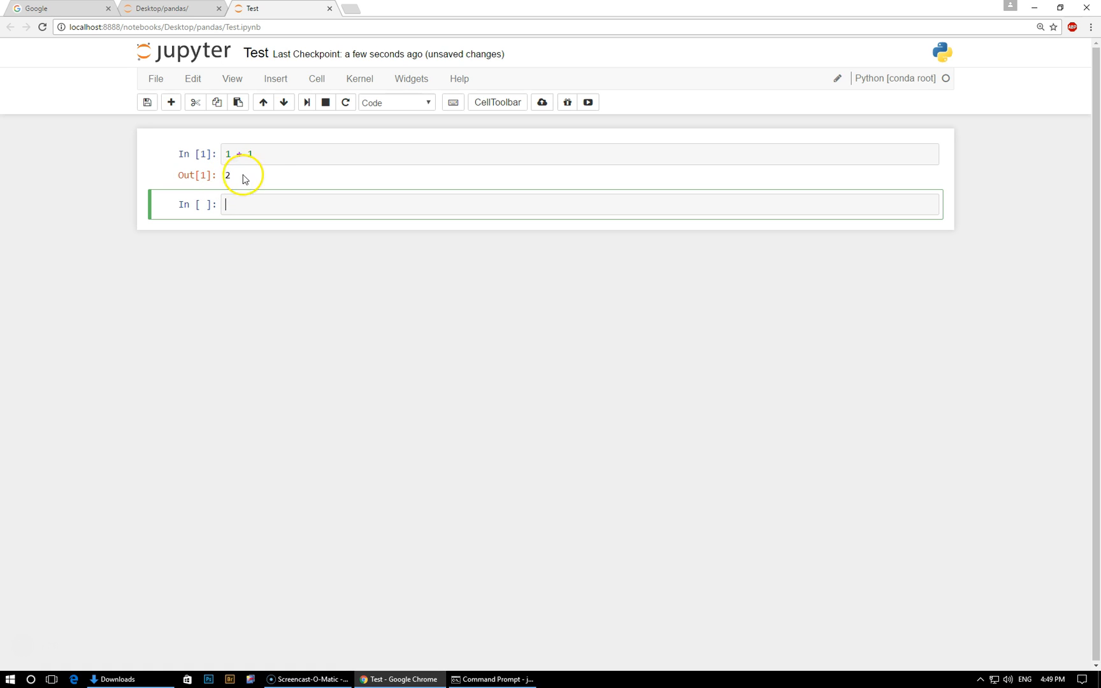
{"action": "left_click", "coordinate": [238, 155]}
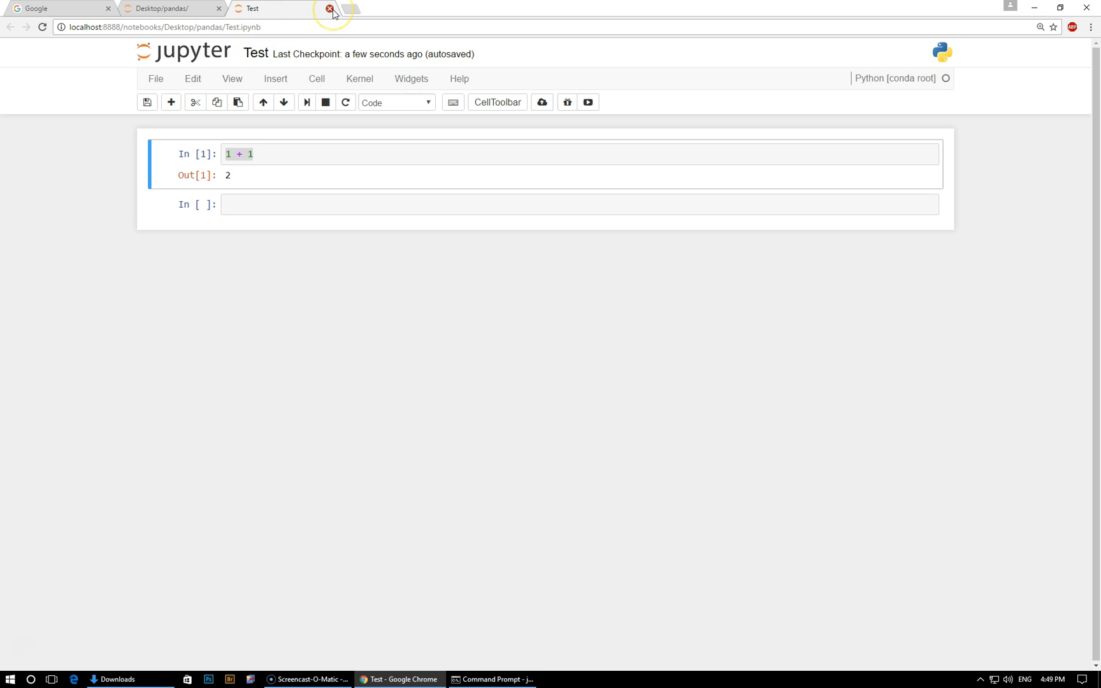
Step: Close the Test notebook page and reopen Test.ipynb, still listed as Running
{"action": "left_click", "coordinate": [329, 8]}
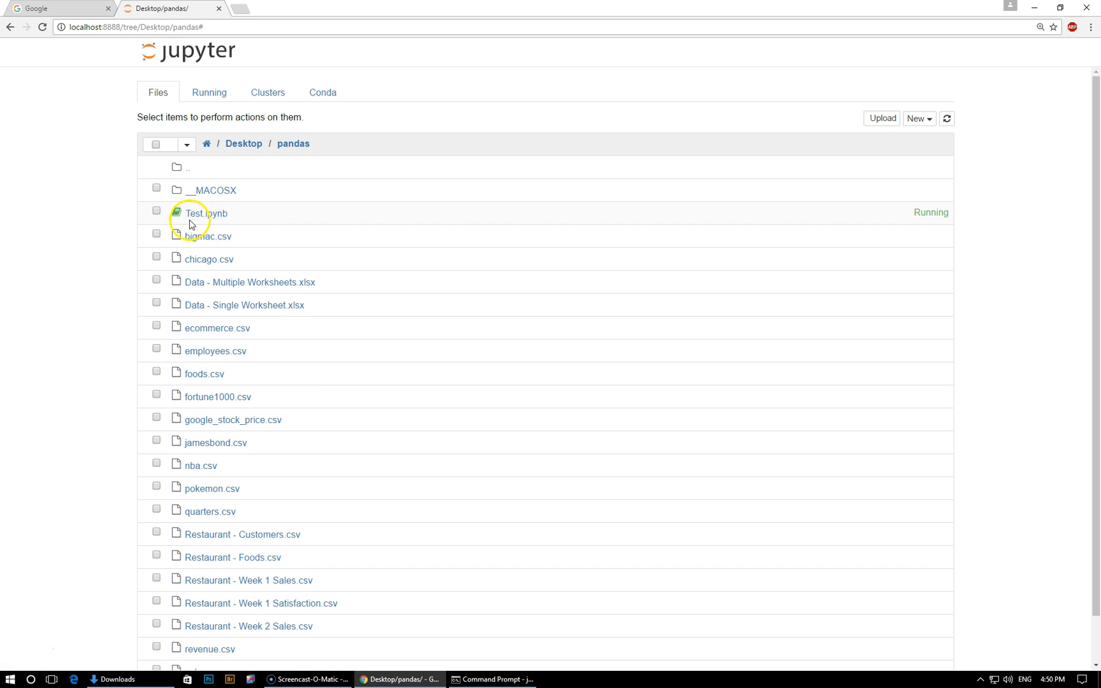
{"action": "mouse_move", "coordinate": [183, 218]}
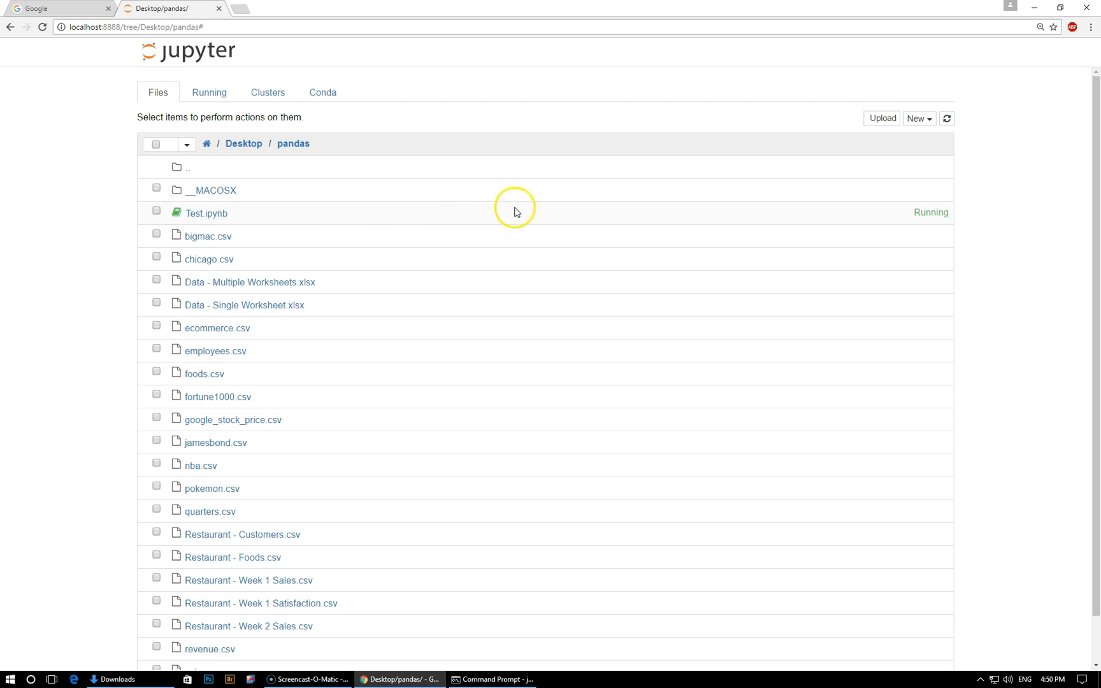
{"action": "mouse_move", "coordinate": [939, 215]}
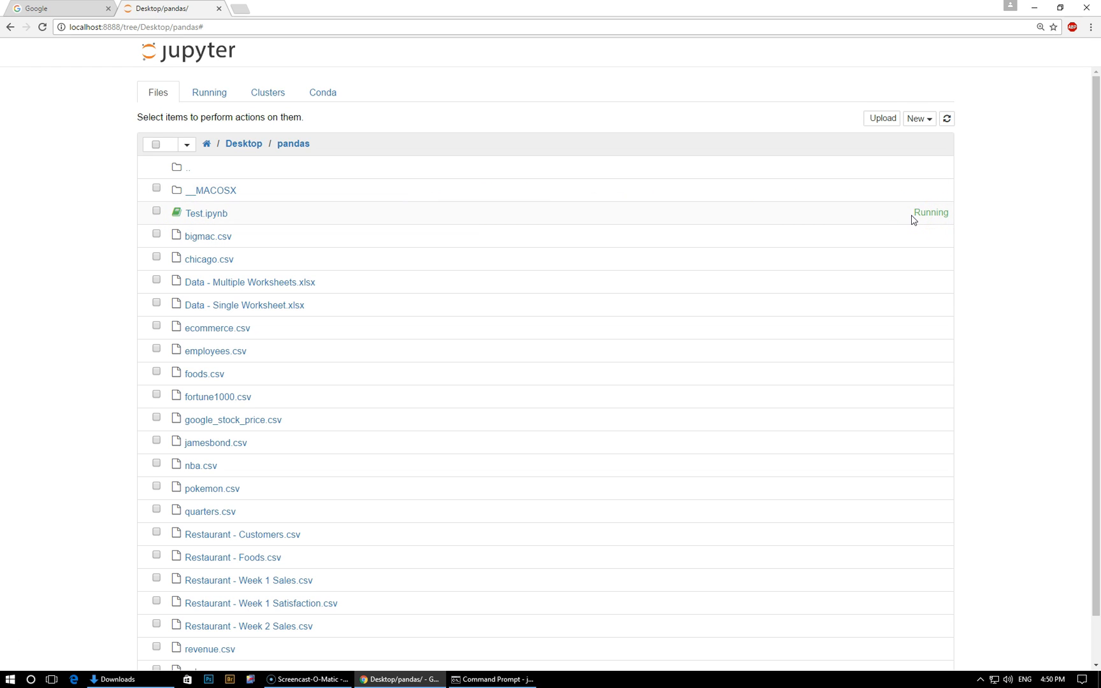
{"action": "left_click", "coordinate": [212, 213]}
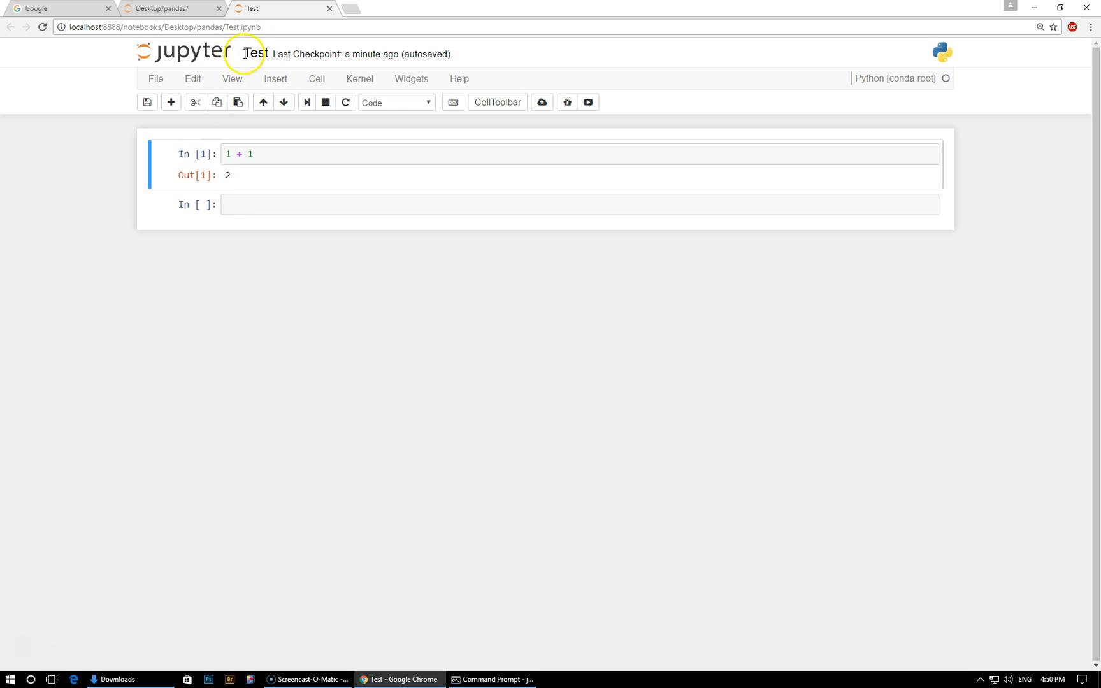
{"action": "mouse_move", "coordinate": [329, 9]}
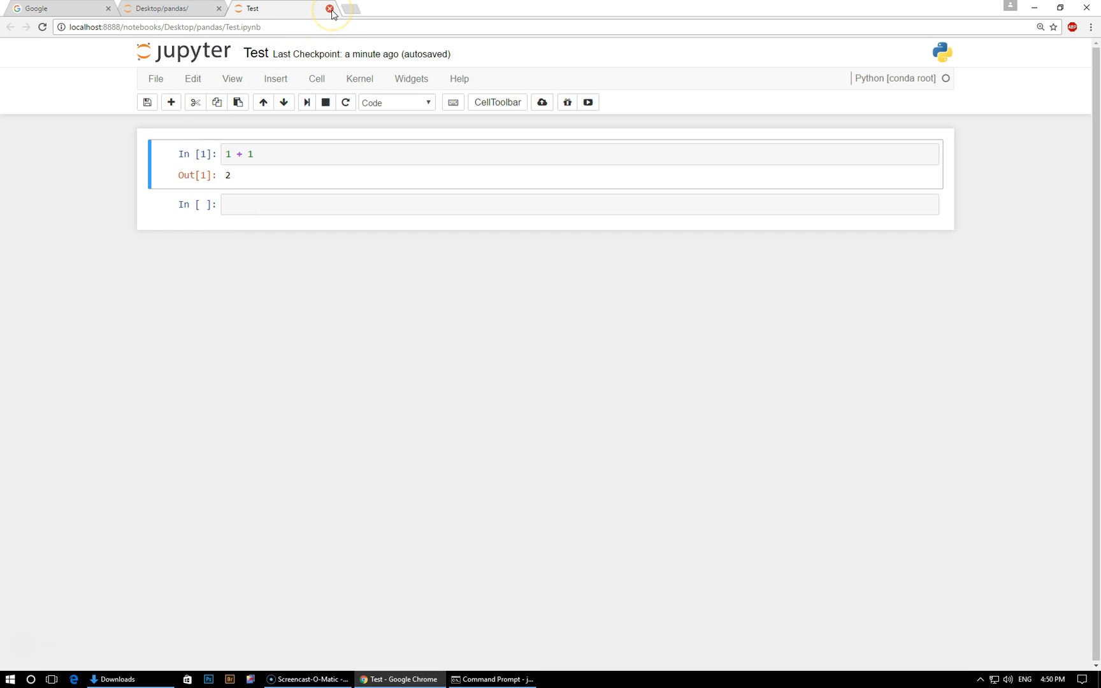
Step: Close the Test notebook, leaving the pandas folder listing with Test.ipynb still running
{"action": "left_click", "coordinate": [329, 8]}
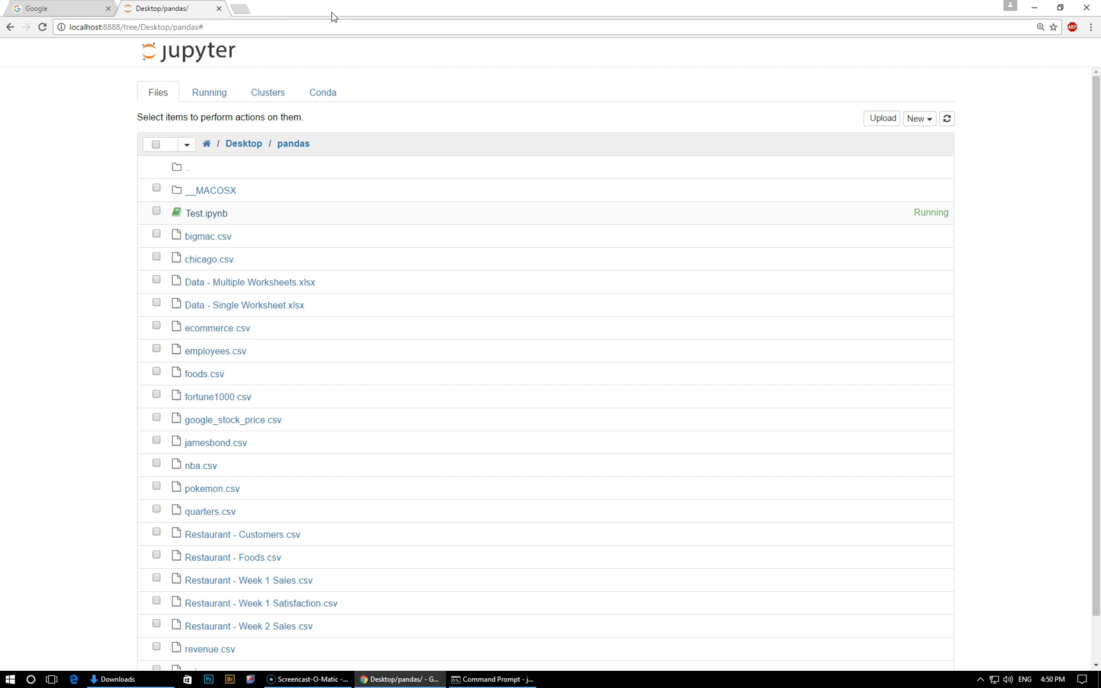
{"action": "mouse_move", "coordinate": [245, 155]}
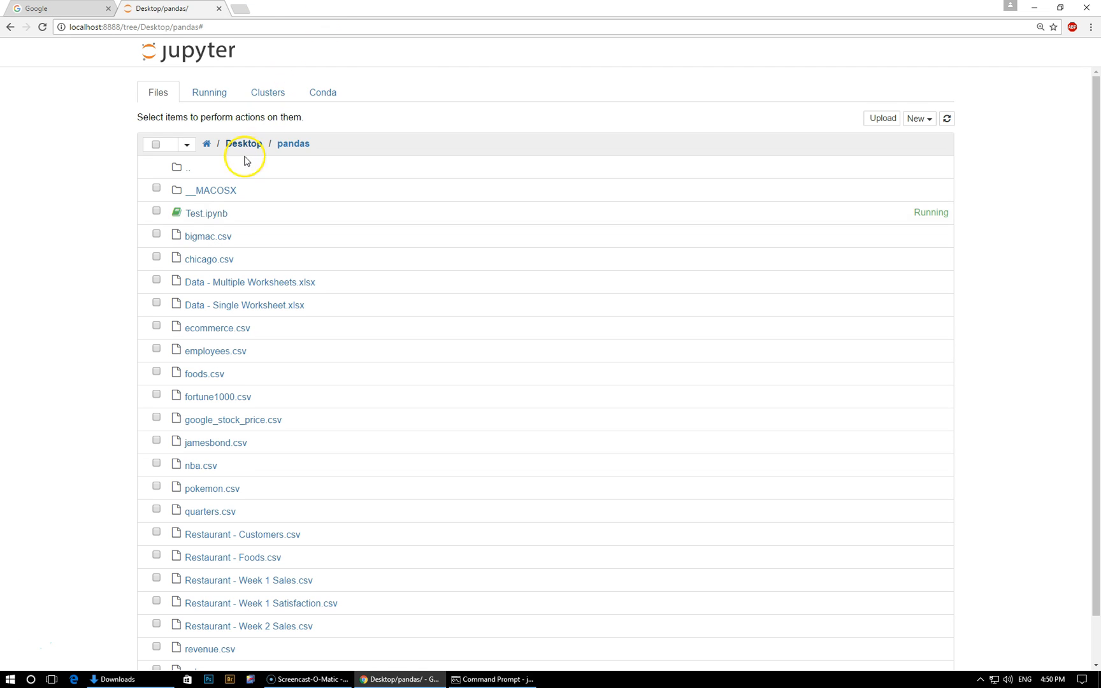
{"action": "mouse_move", "coordinate": [210, 218]}
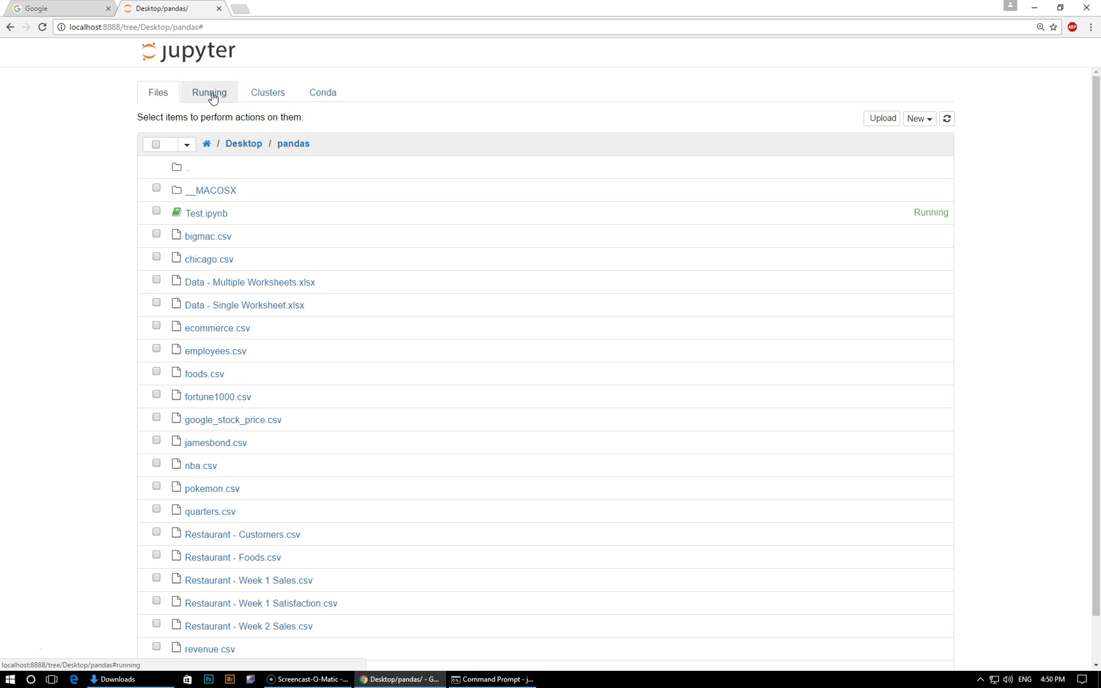
Step: From the Running list, shut down Desktop/pandas/Test.ipynb so no notebooks remain running
{"action": "left_click", "coordinate": [209, 92]}
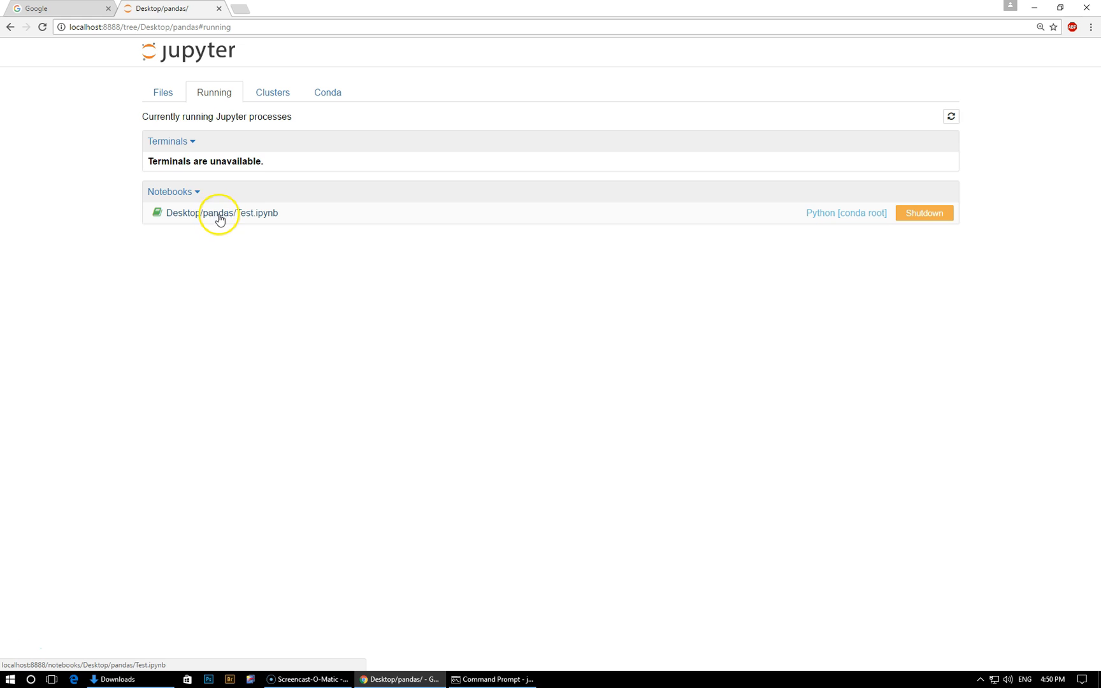
{"action": "mouse_move", "coordinate": [176, 223]}
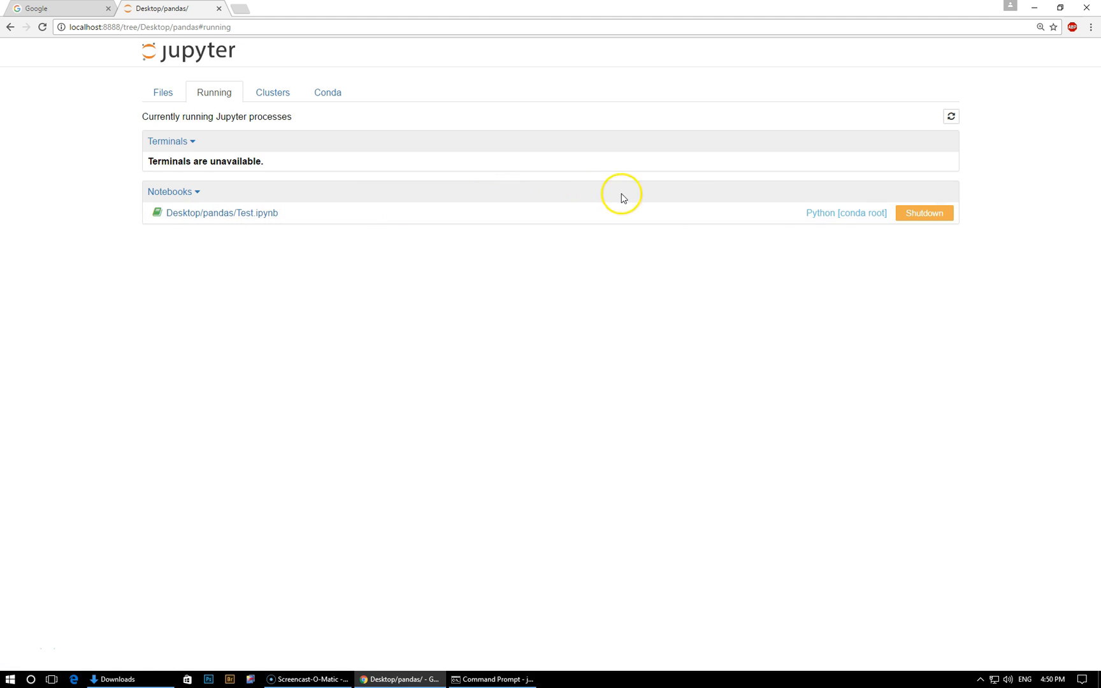
{"action": "mouse_move", "coordinate": [938, 222]}
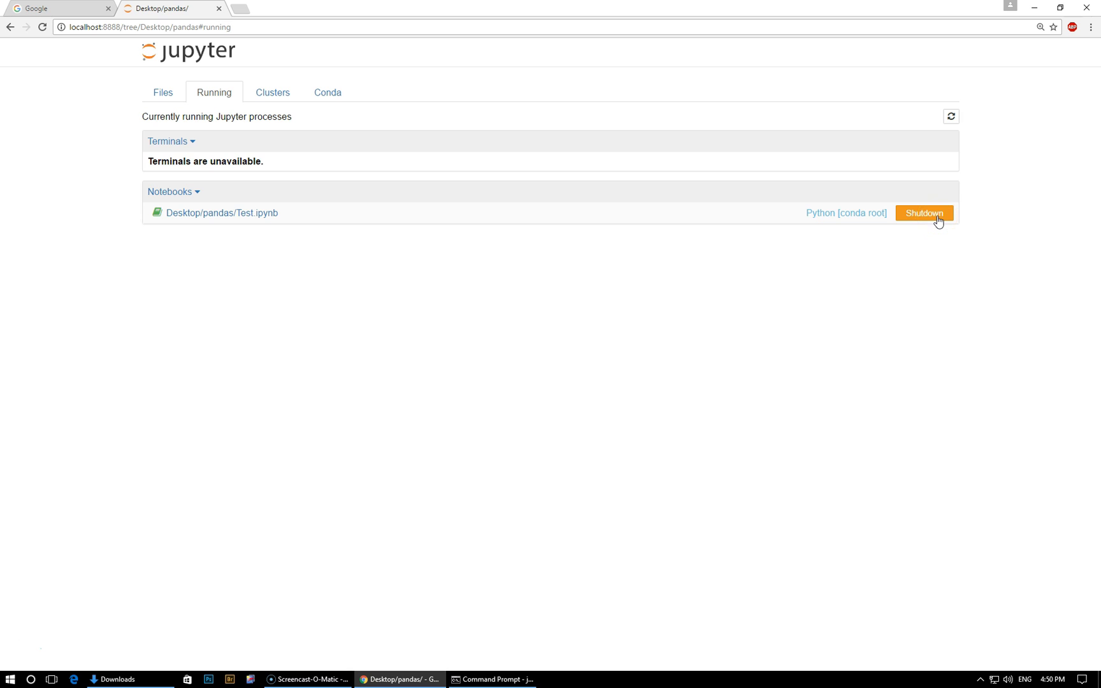
{"action": "left_click", "coordinate": [924, 213]}
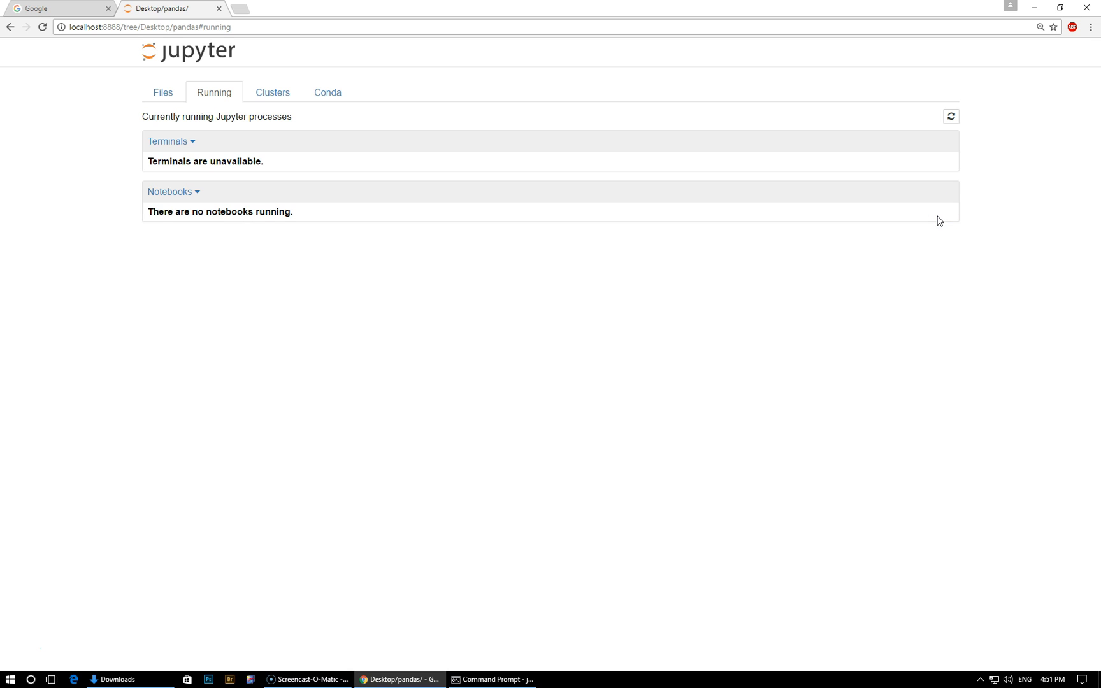
{"action": "mouse_move", "coordinate": [904, 222]}
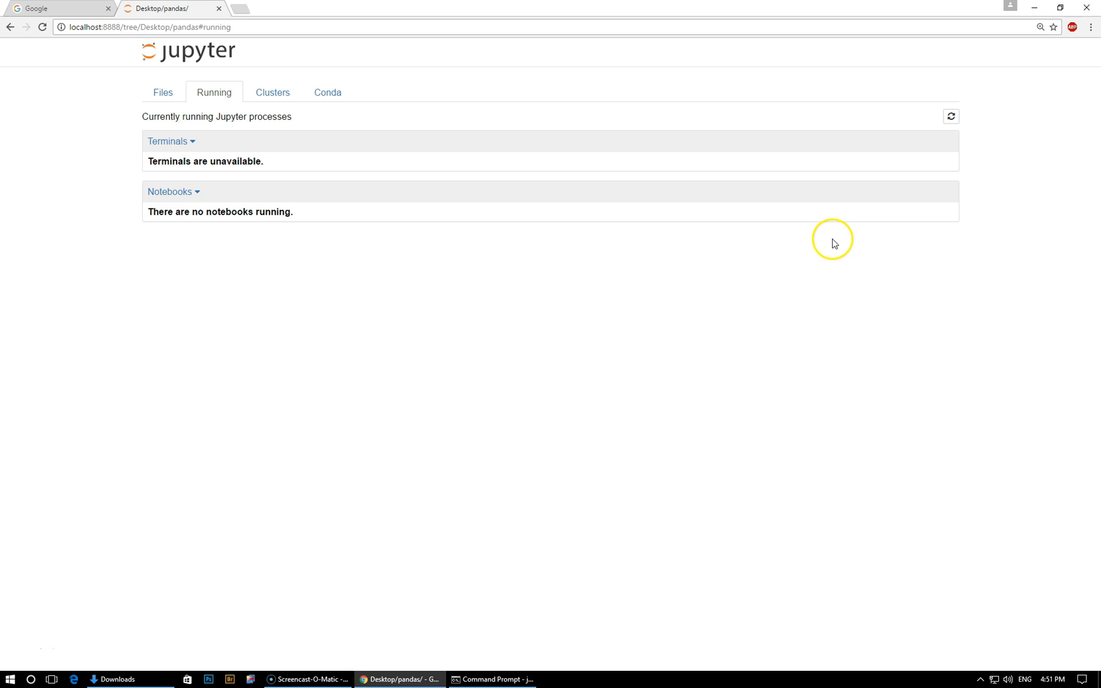
{"action": "mouse_move", "coordinate": [228, 118]}
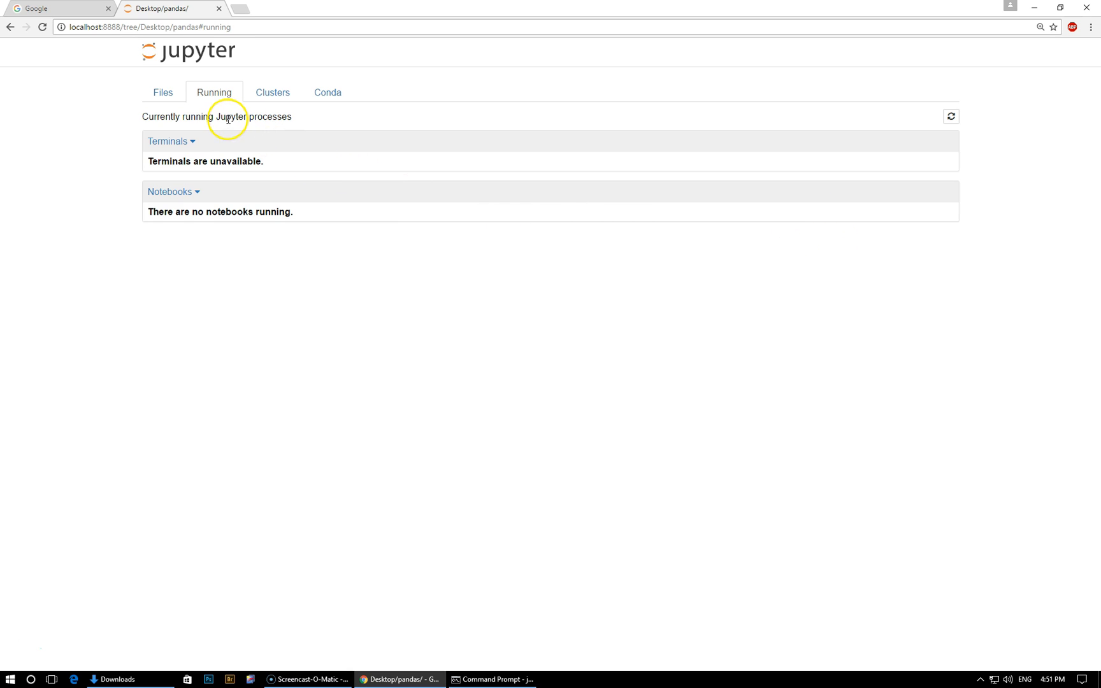
Step: Interrupt the Jupyter server in Command Prompt and close the console window
{"action": "left_click", "coordinate": [56, 8]}
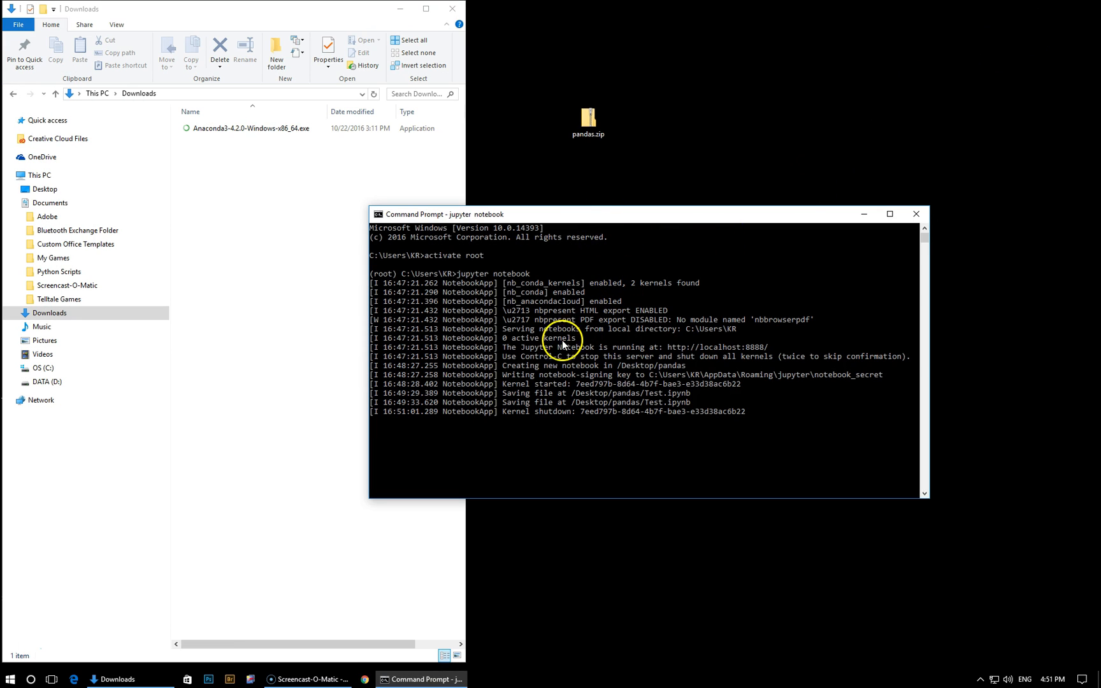
{"action": "mouse_move", "coordinate": [513, 376]}
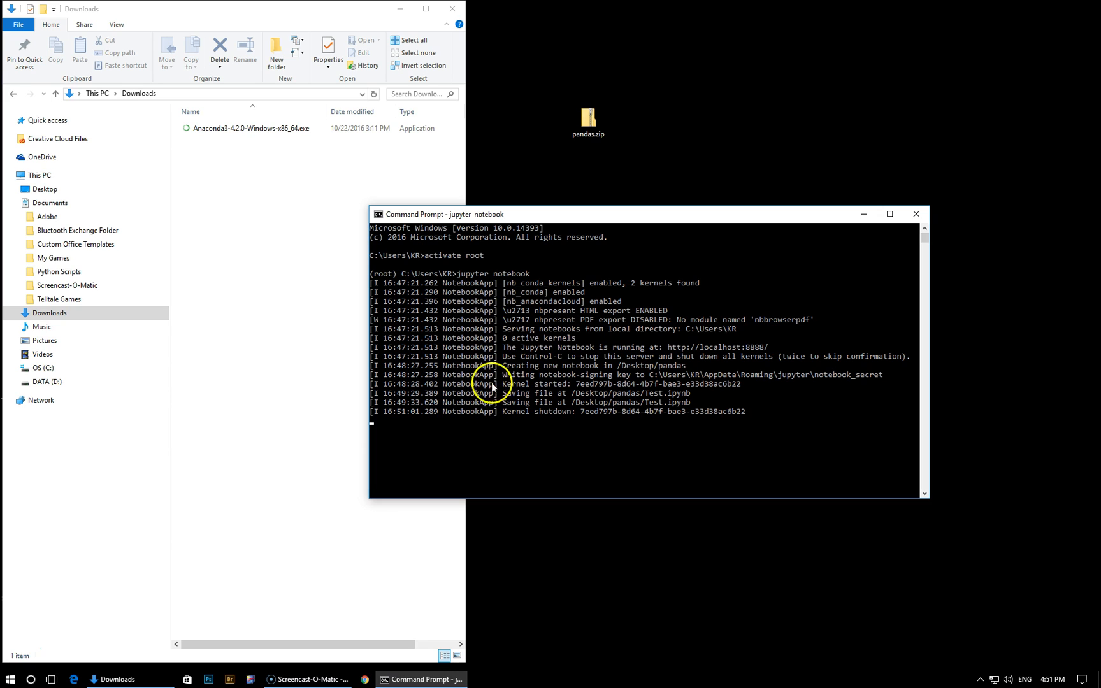
{"action": "mouse_move", "coordinate": [442, 417]}
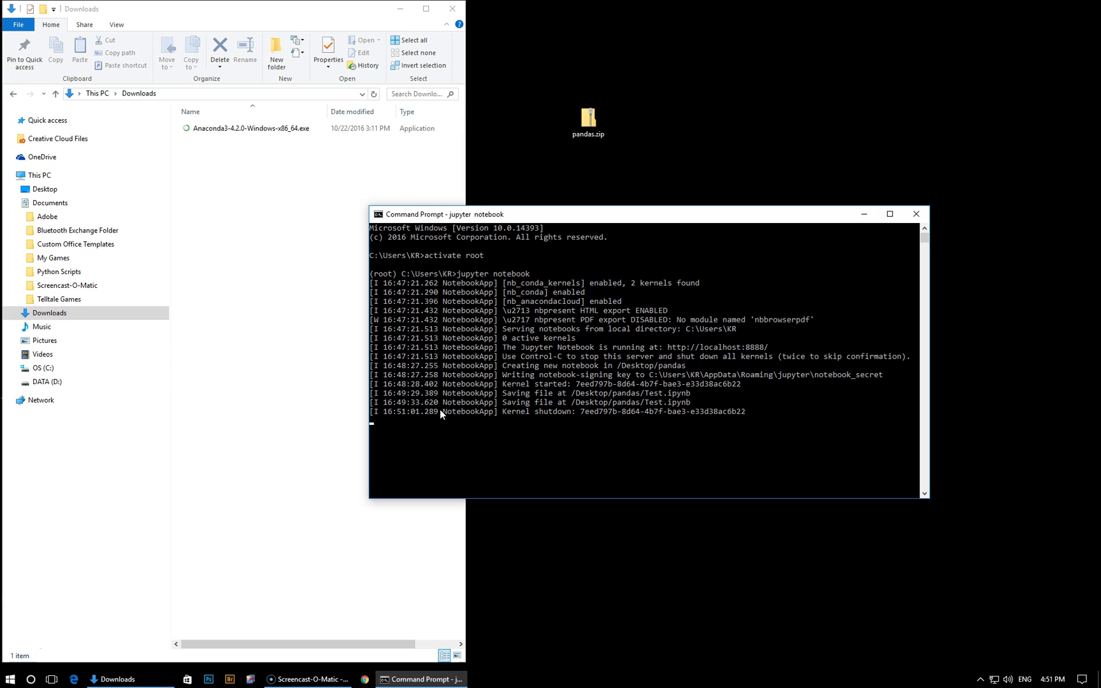
{"action": "left_click", "coordinate": [500, 355]}
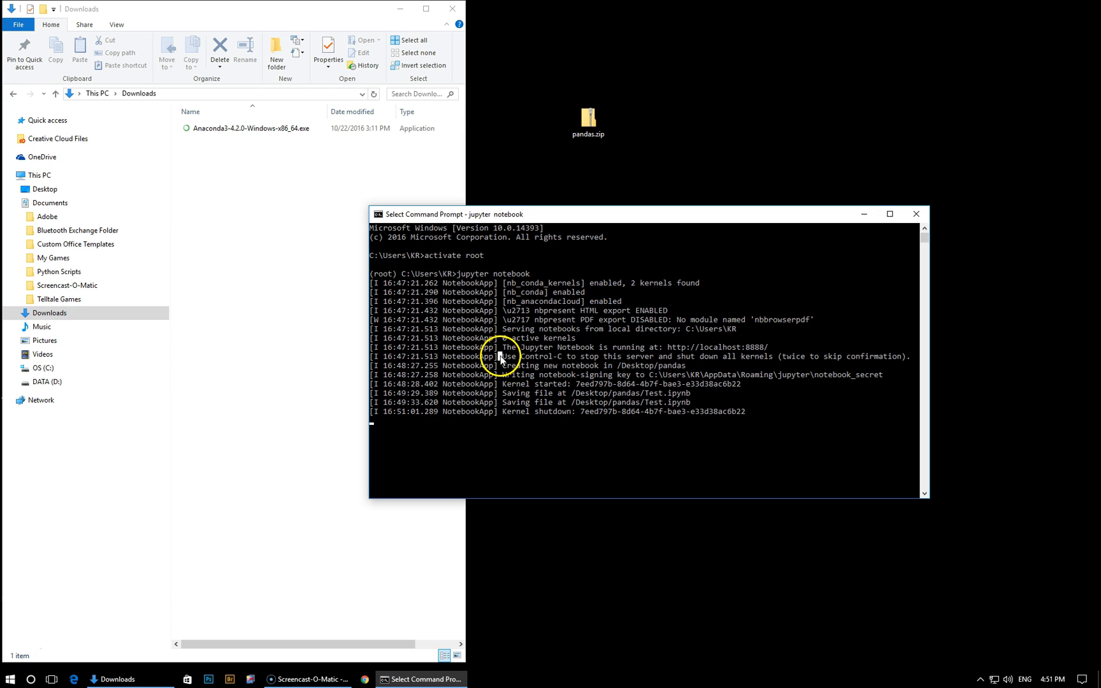
{"action": "left_click_drag", "start_coordinate": [501, 356], "coordinate": [651, 356]}
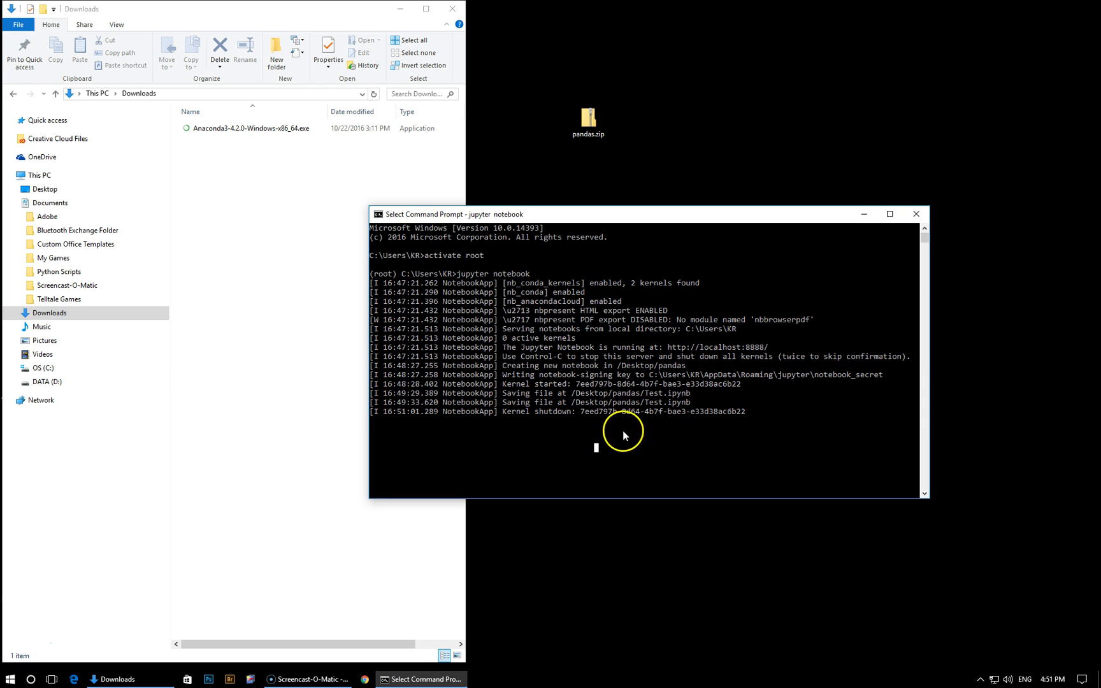
{"action": "mouse_move", "coordinate": [646, 430]}
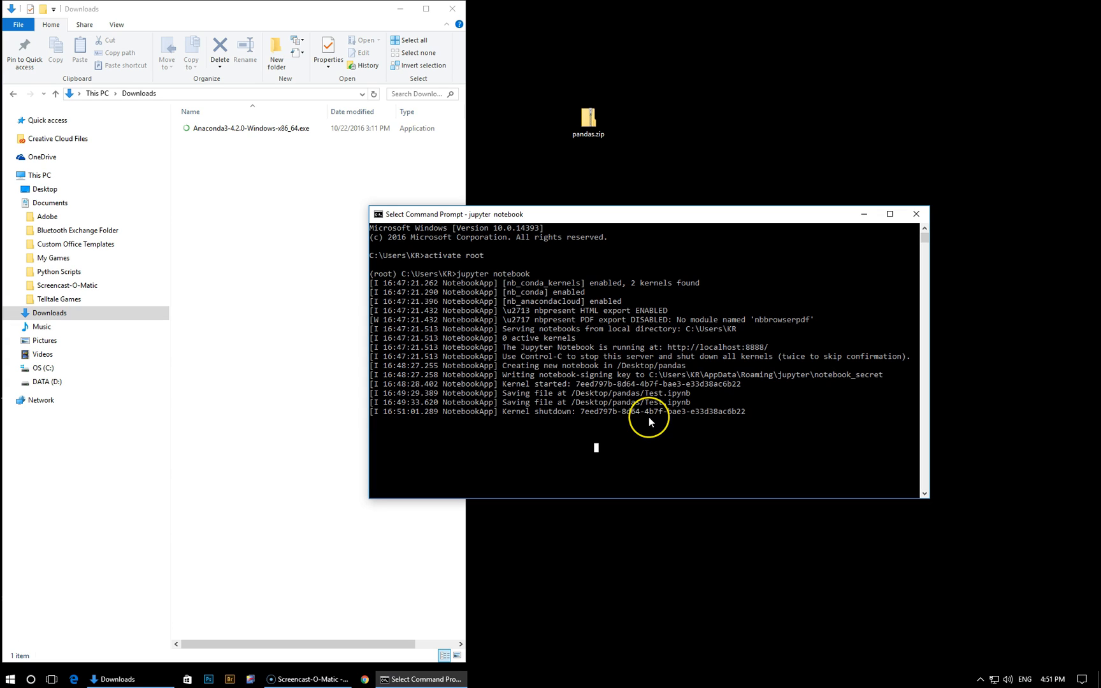
{"action": "mouse_move", "coordinate": [648, 422]}
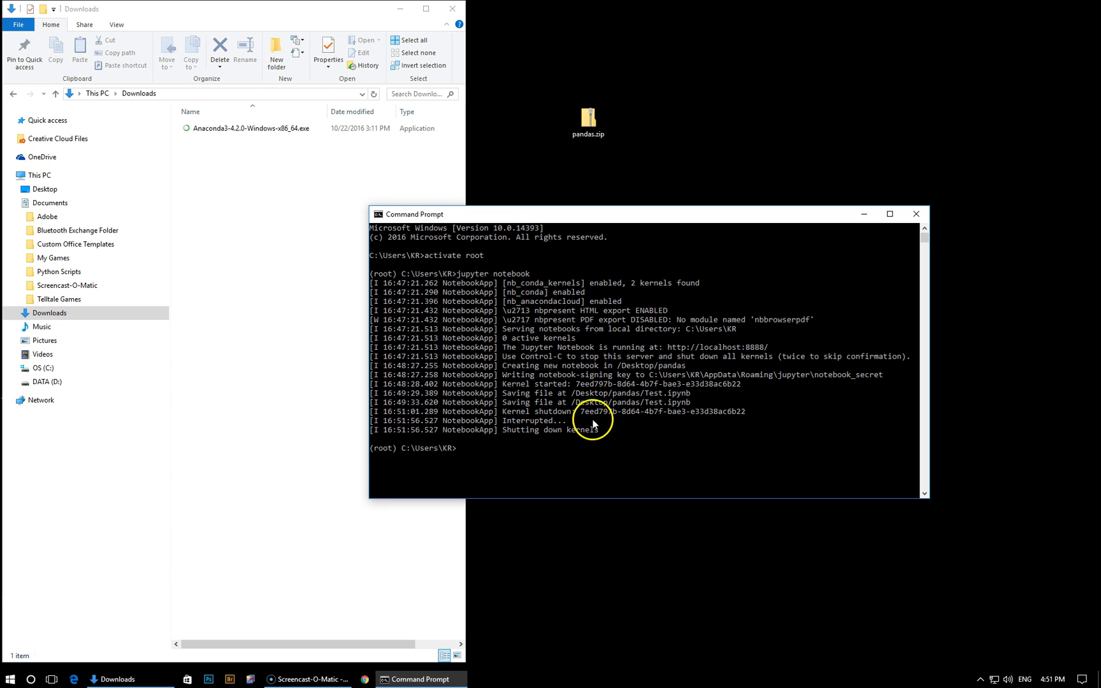
{"action": "mouse_move", "coordinate": [511, 430]}
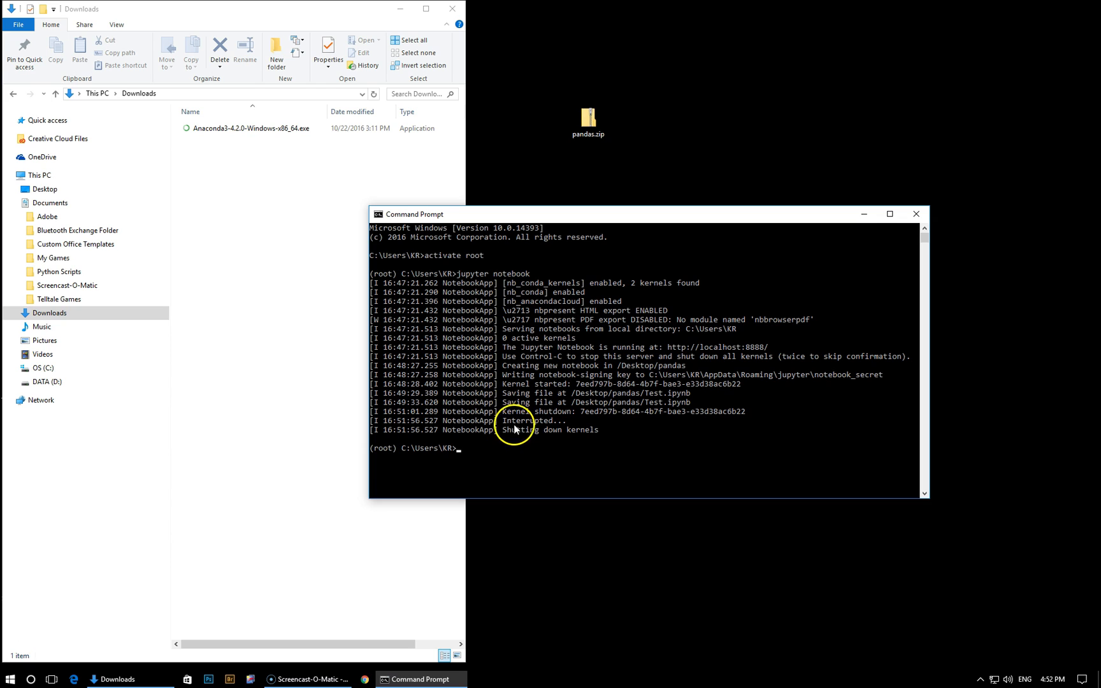
{"action": "mouse_move", "coordinate": [392, 456]}
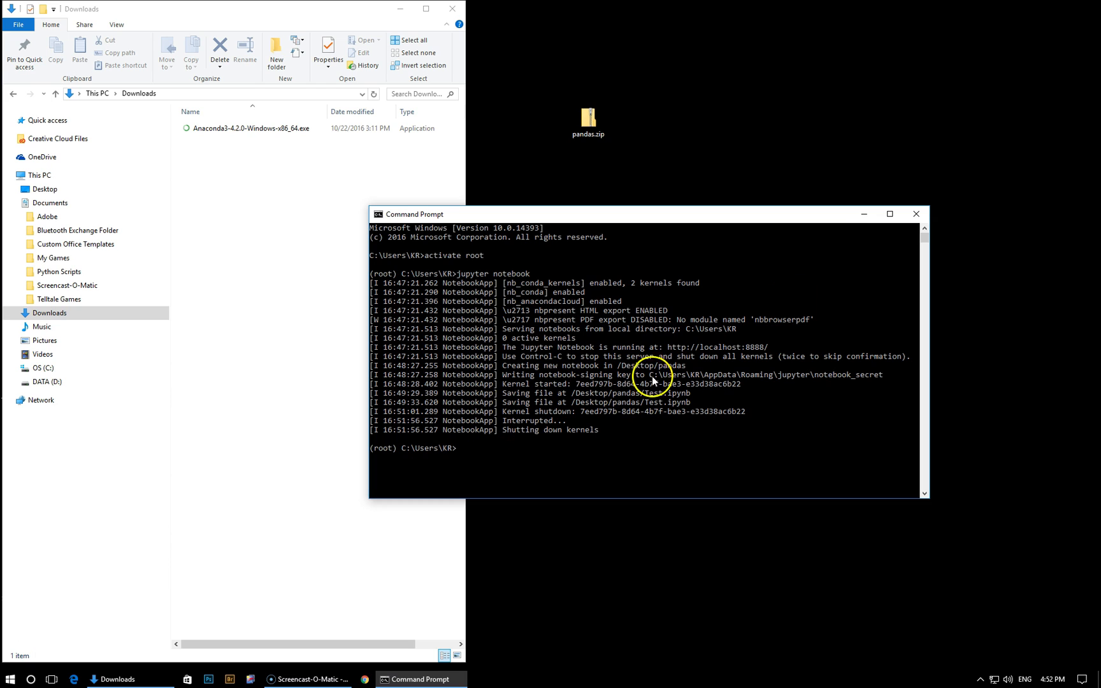
{"action": "left_click", "coordinate": [915, 214]}
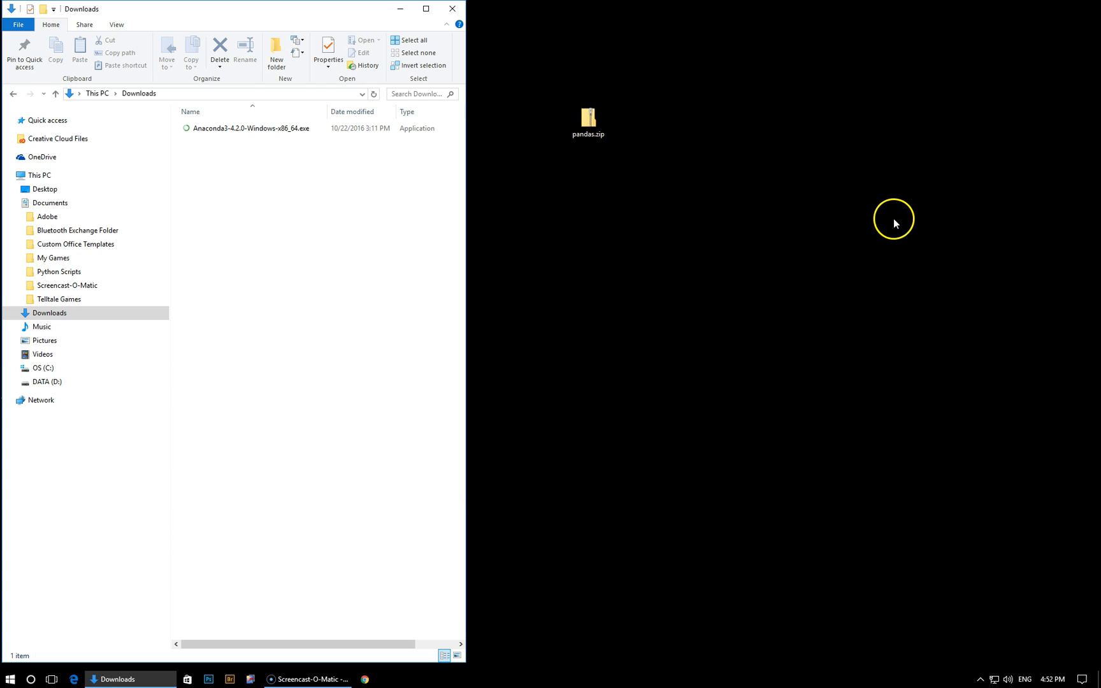